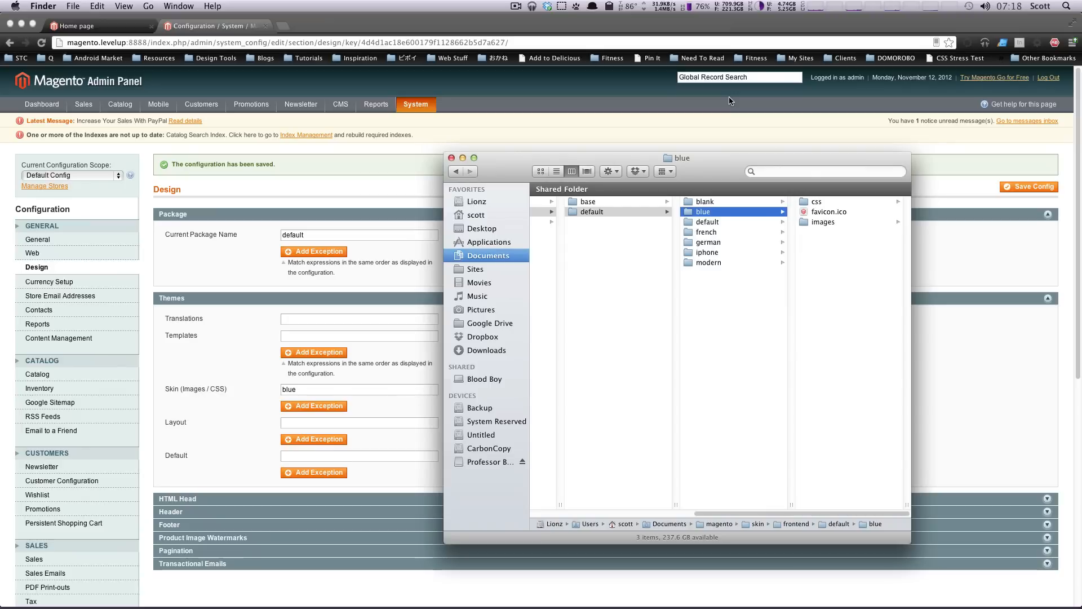
pyautogui.moveTo(690, 181)
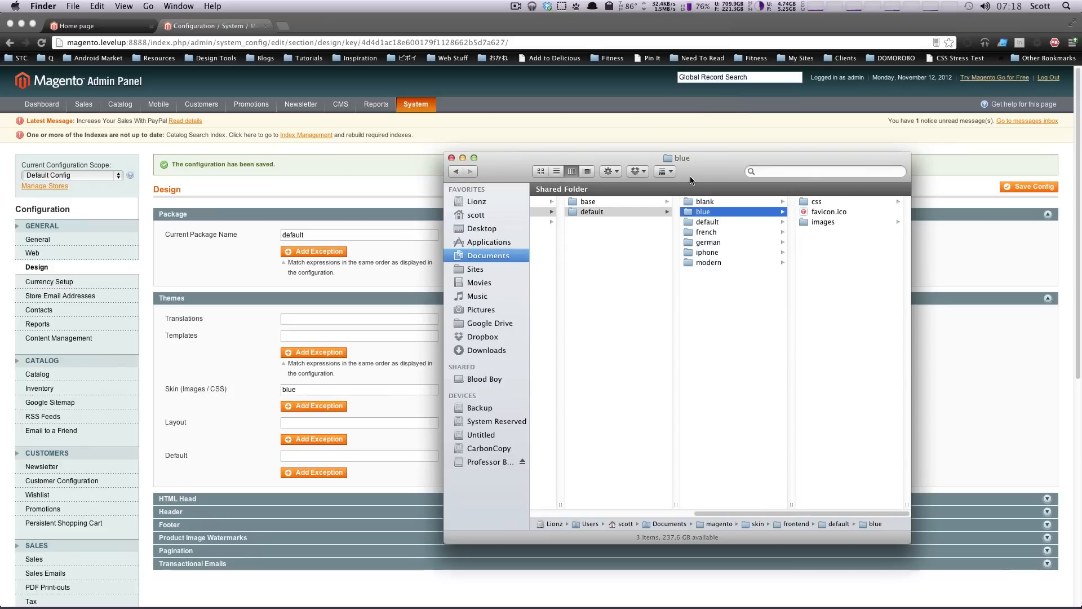
pyautogui.moveTo(690, 170)
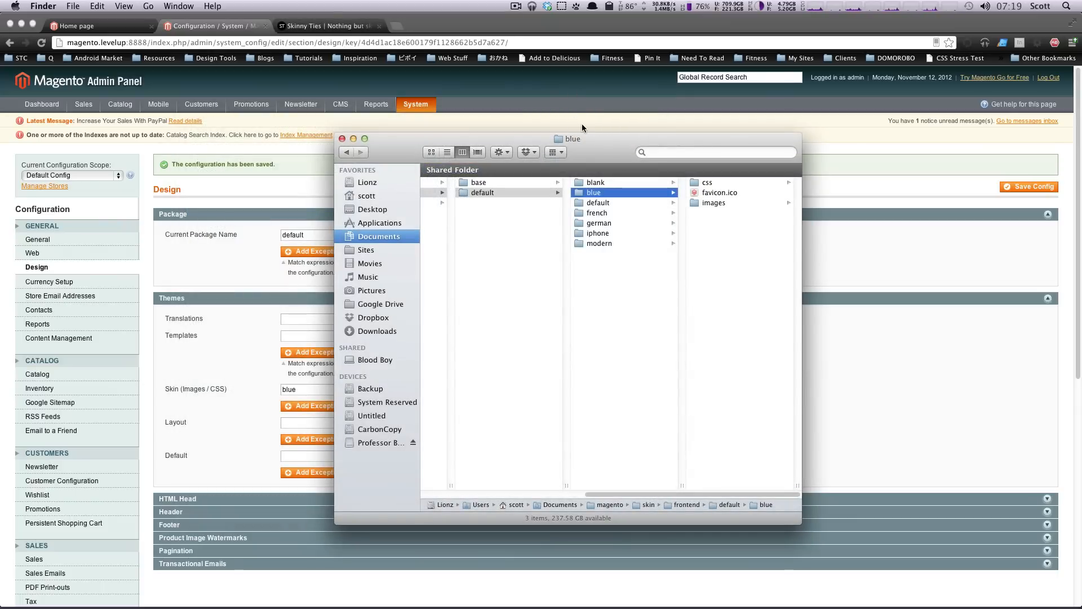
pyautogui.moveTo(552, 100)
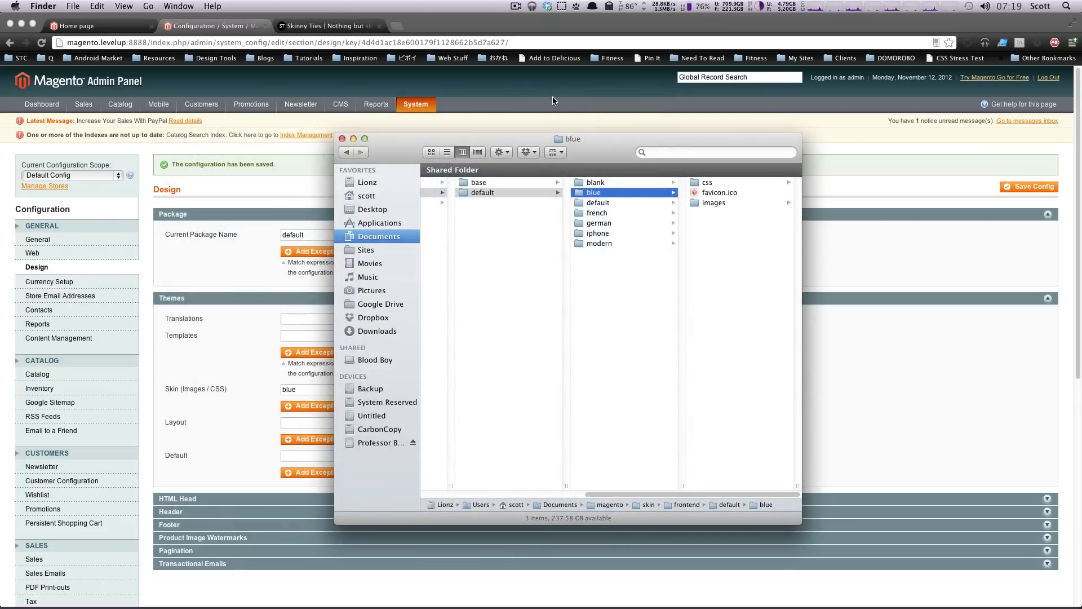
pyautogui.moveTo(524, 109)
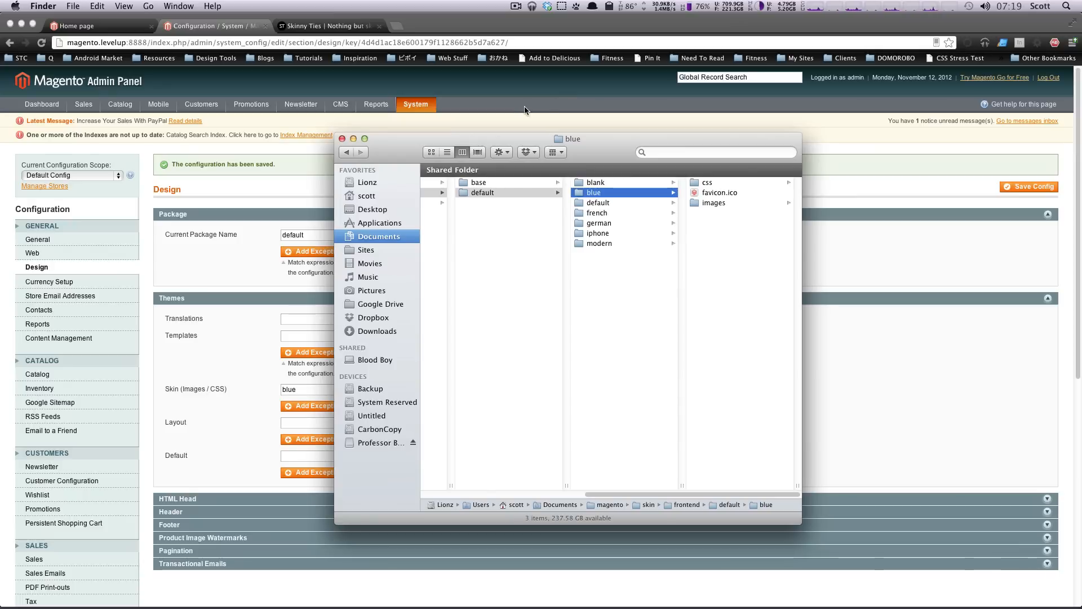
# - Bring the Chrome window showing the Skinny Ties store to the front
pyautogui.click(325, 25)
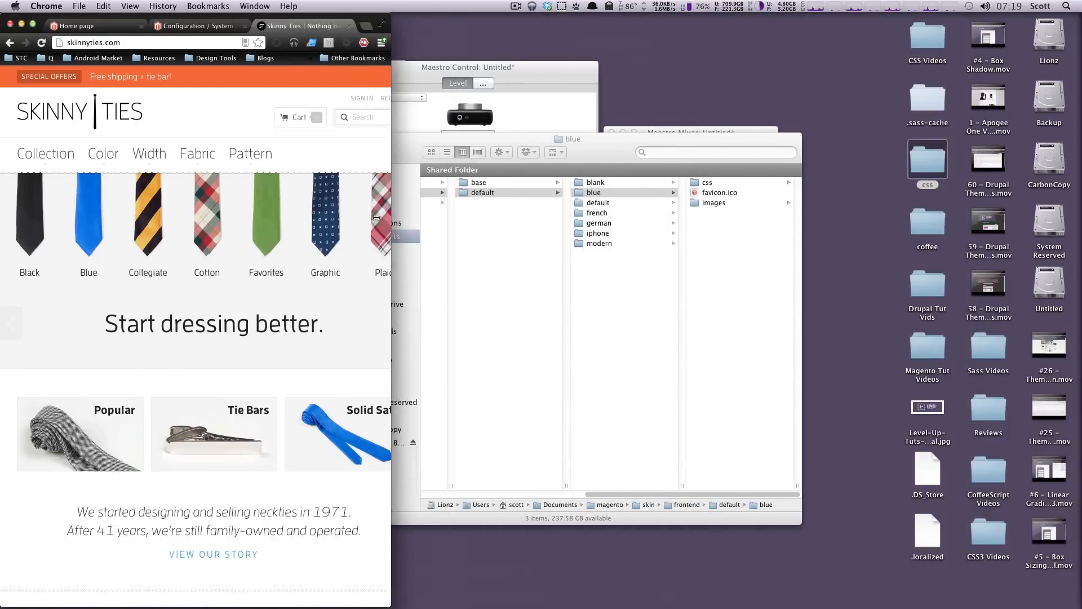
# - Maximize the browser, browse the Popular tie collection, then close the Skinny Ties tab
pyautogui.click(46, 153)
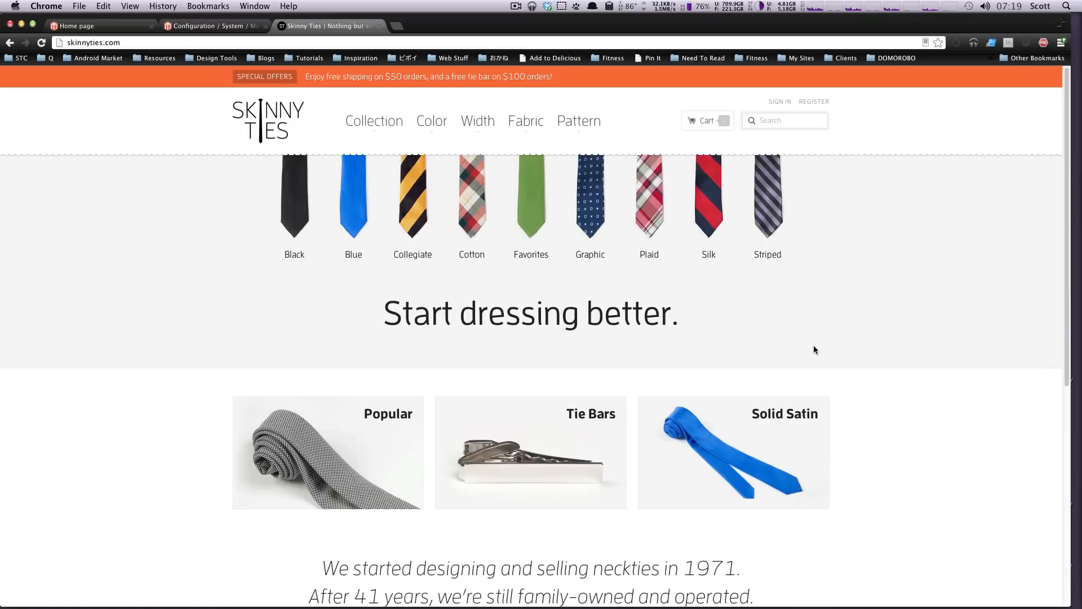
pyautogui.moveTo(877, 421)
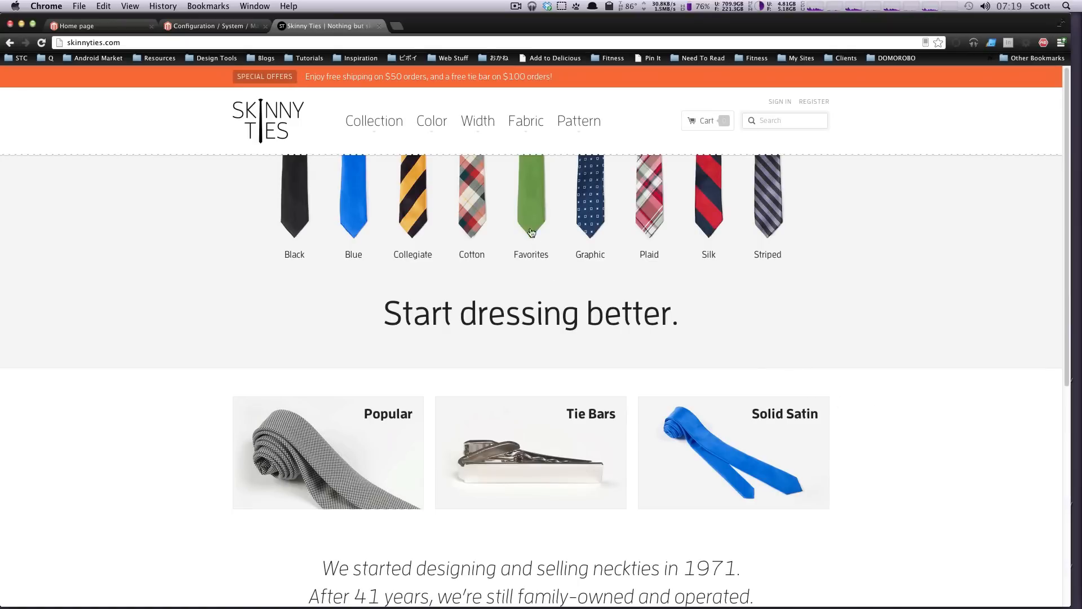
pyautogui.click(374, 120)
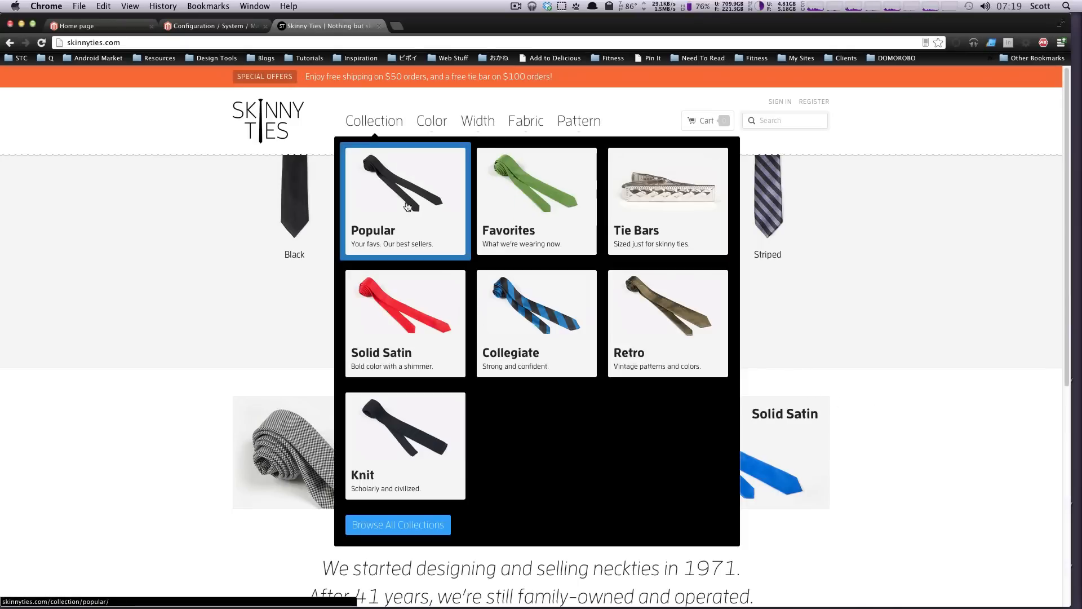
pyautogui.click(405, 200)
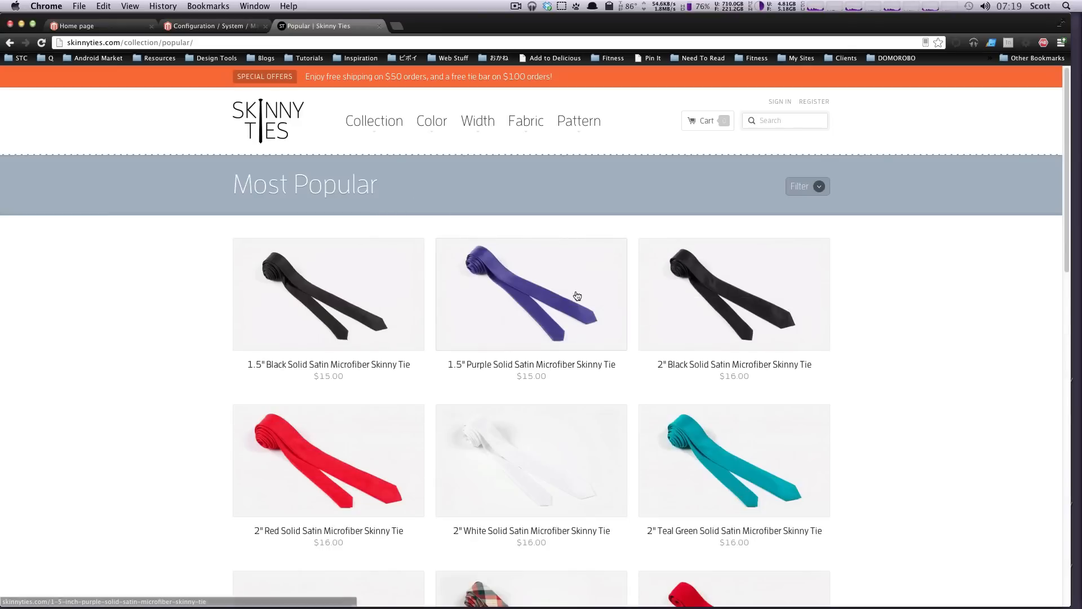
pyautogui.scroll(-3)
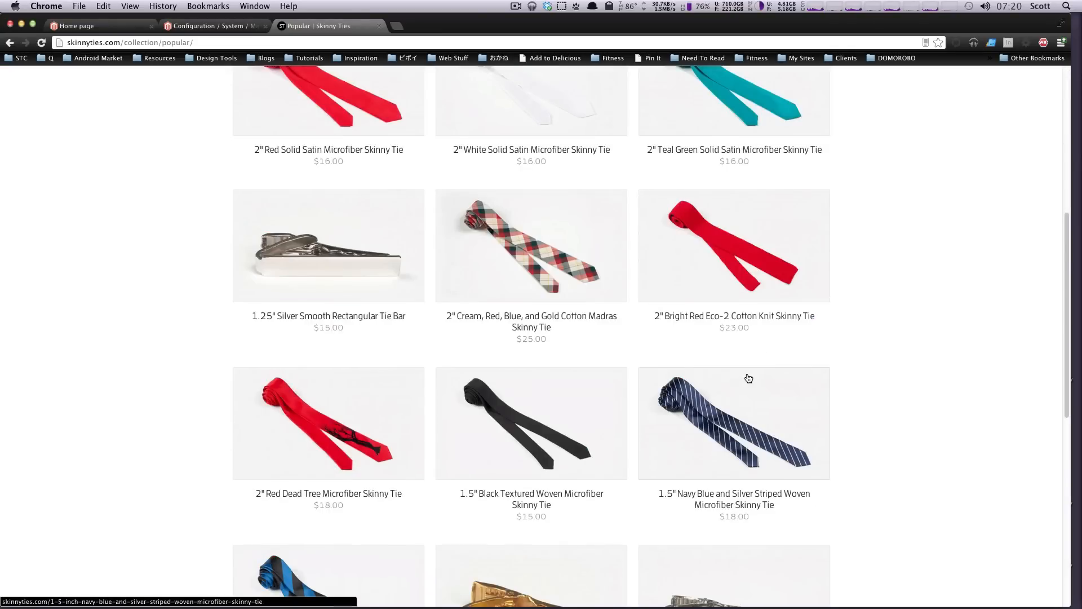
pyautogui.scroll(-3)
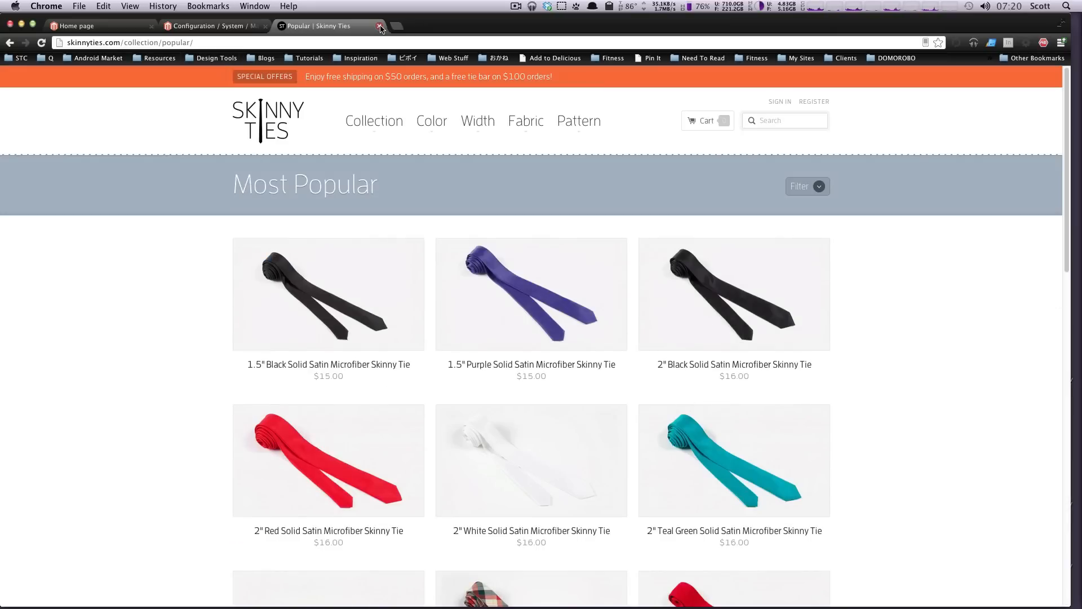
pyautogui.moveTo(379, 27)
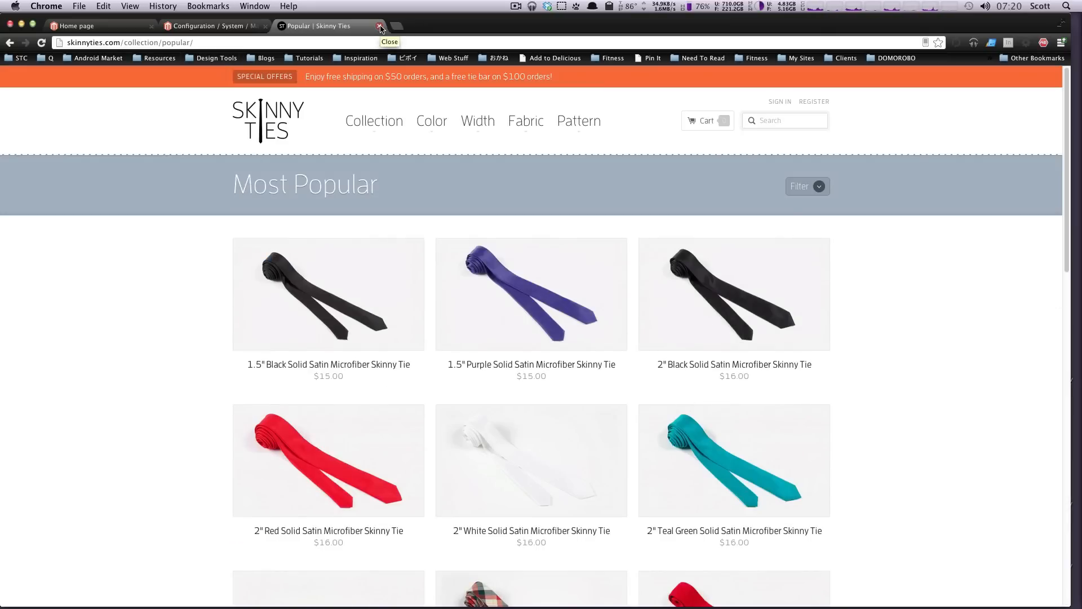
pyautogui.click(379, 28)
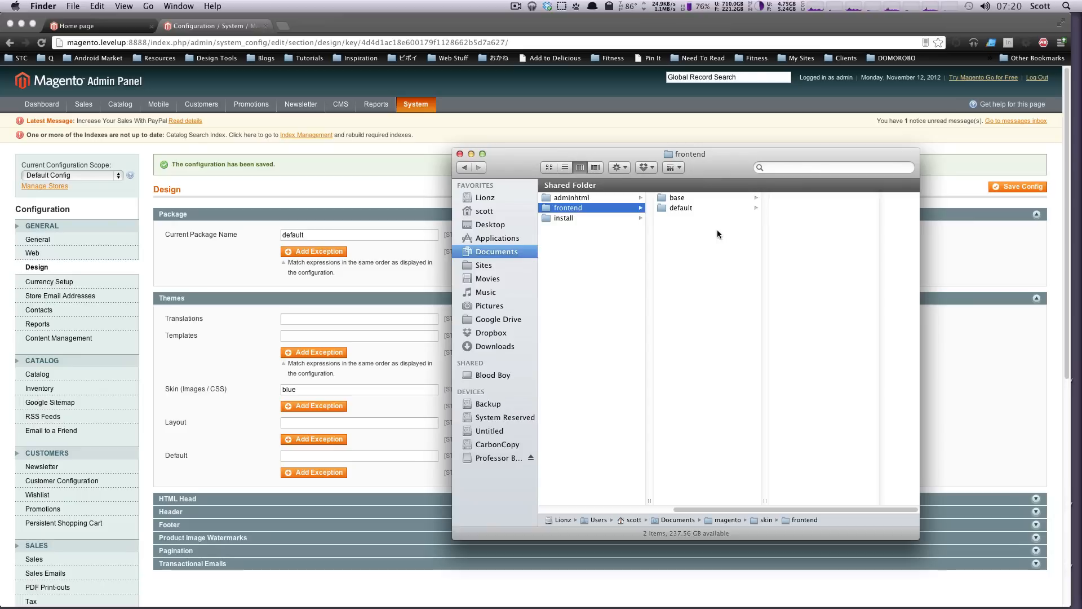
pyautogui.moveTo(721, 258)
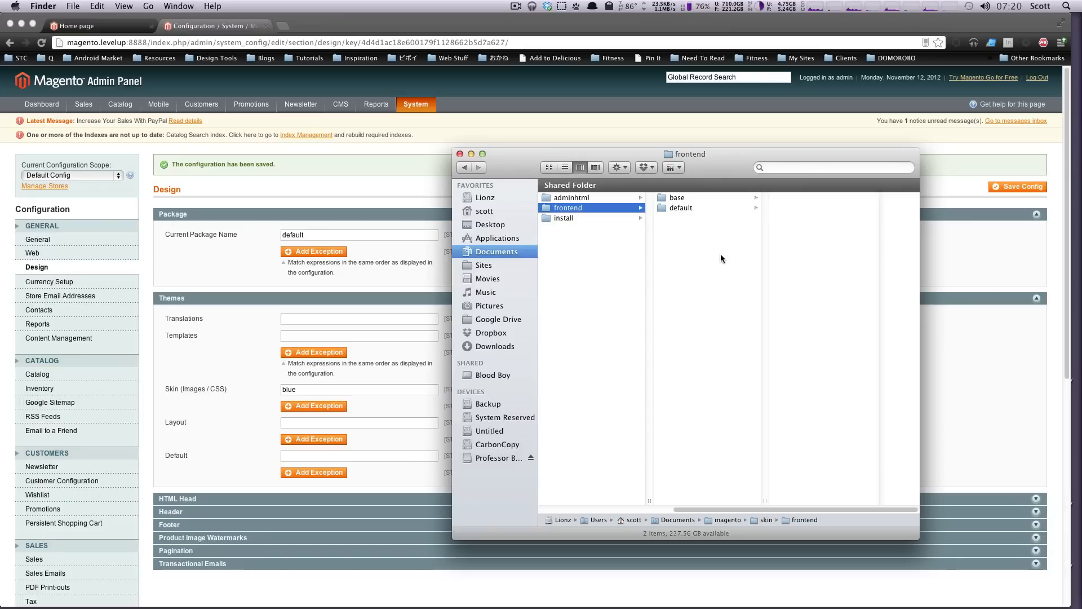
# - Explore the blue theme's css and images folders under skin/frontend/default
pyautogui.click(682, 208)
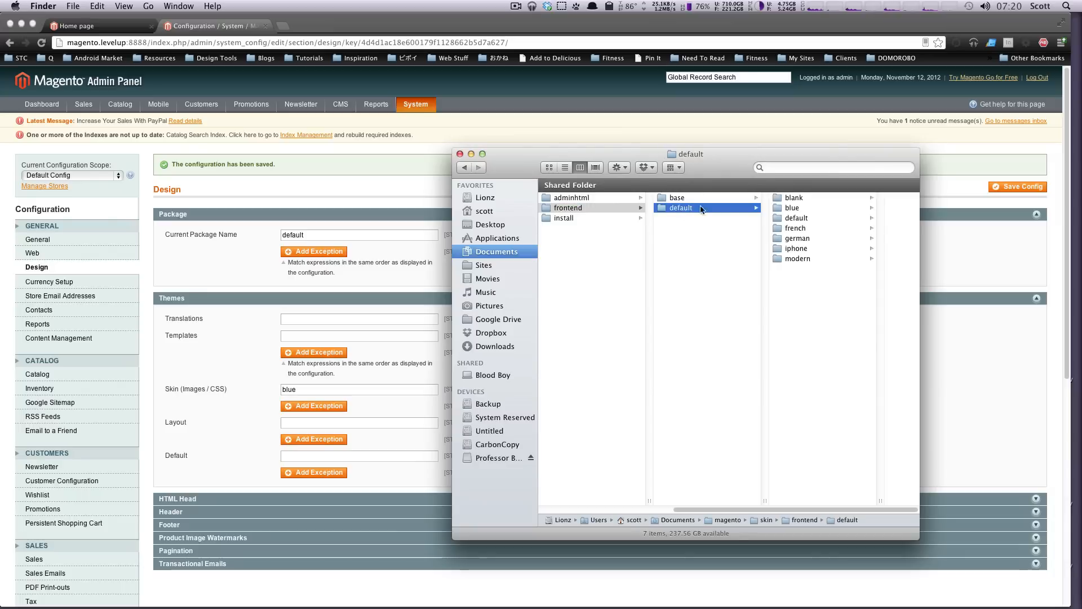
pyautogui.click(794, 208)
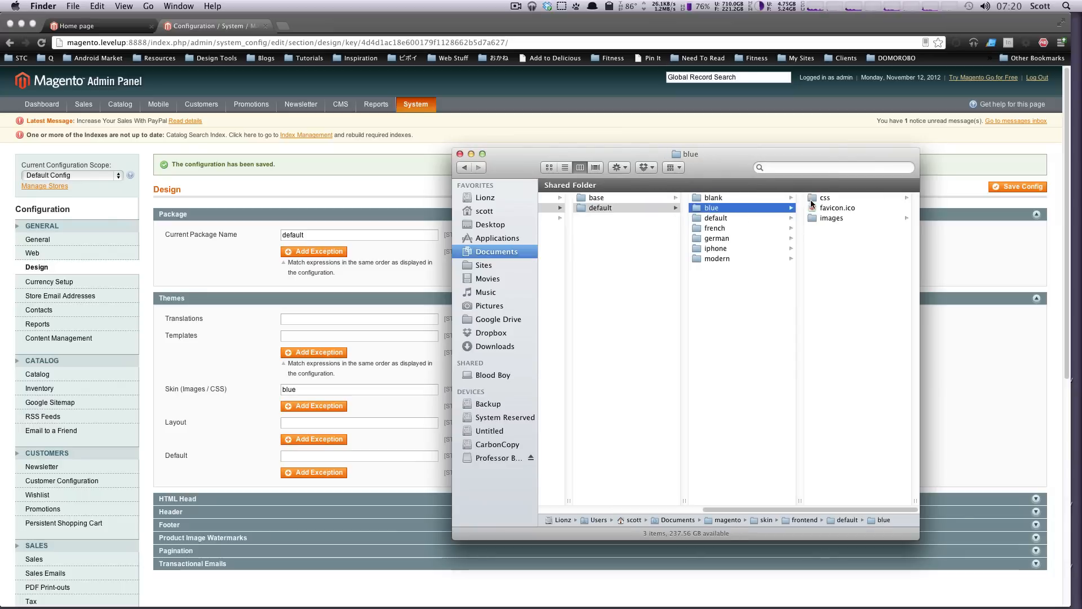
pyautogui.click(837, 207)
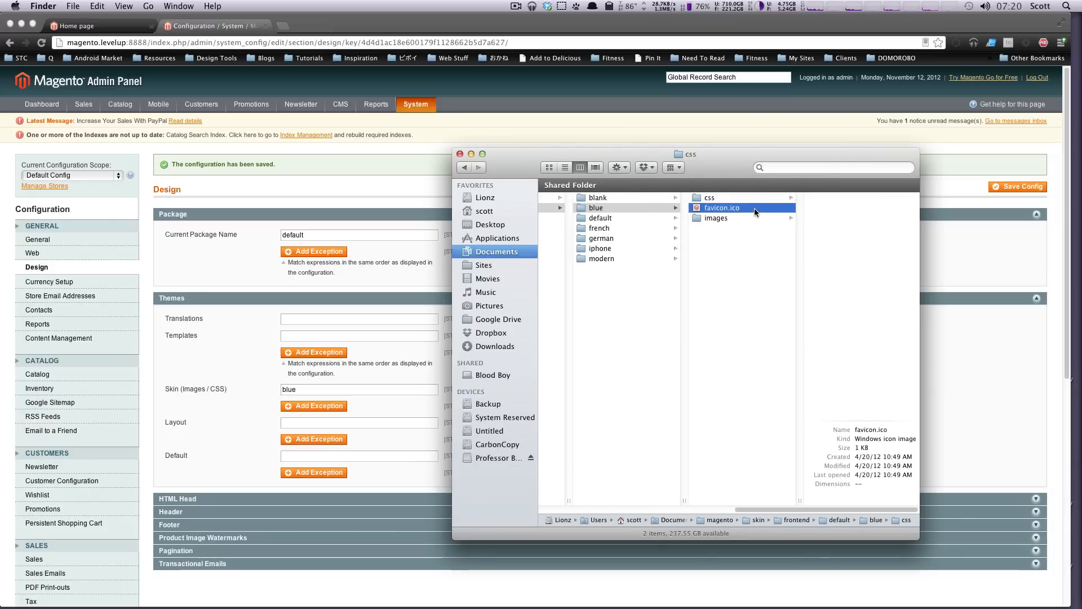
pyautogui.click(714, 218)
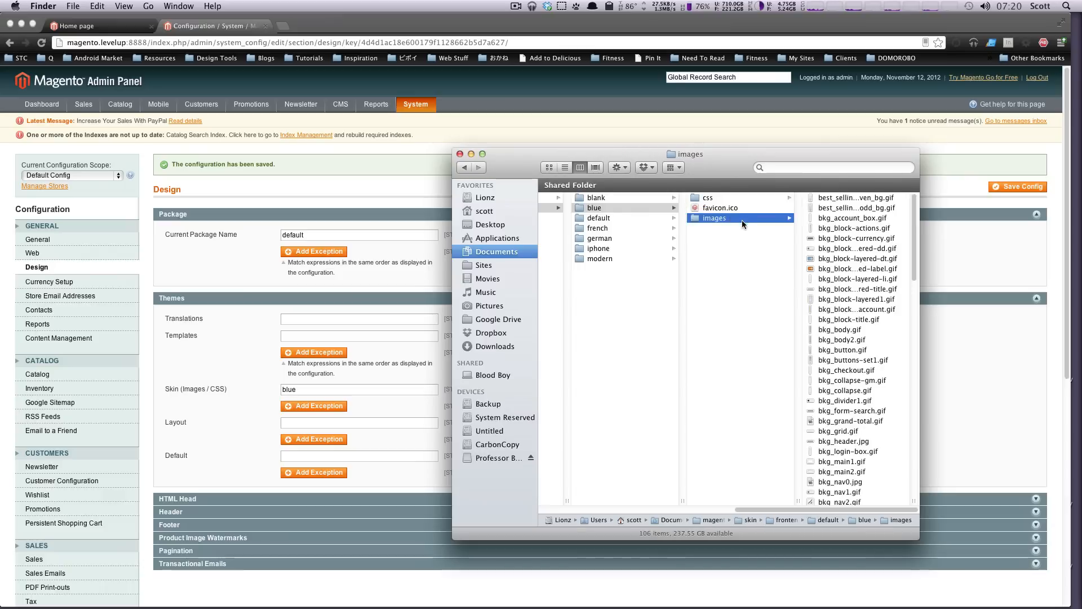
# - Look through the french, default, blank, modern and iphone skin themes, including iphone's js folder
pyautogui.click(597, 228)
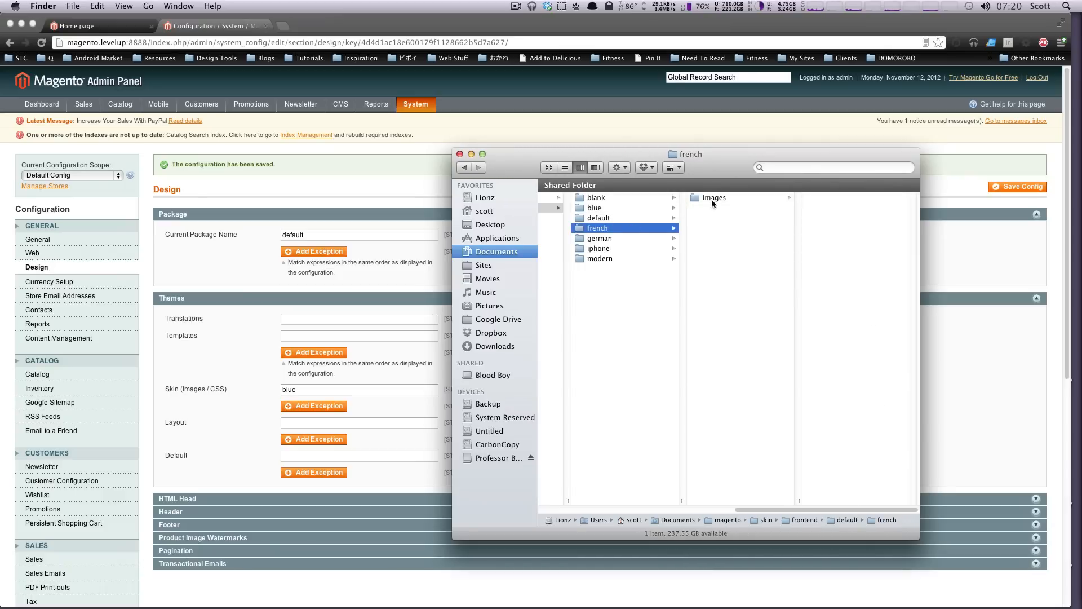
pyautogui.click(597, 217)
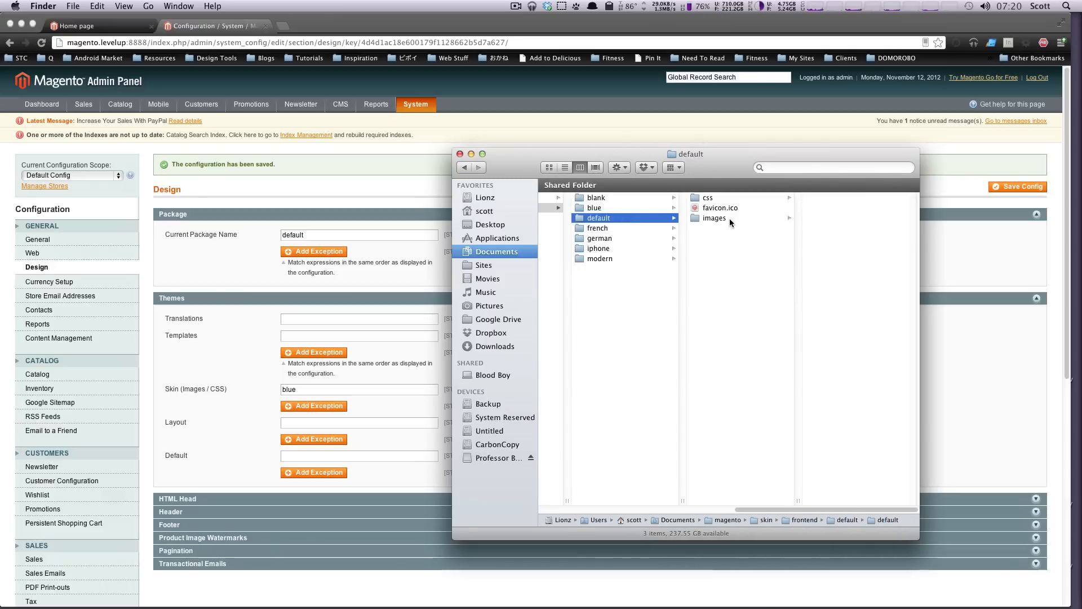
pyautogui.click(594, 198)
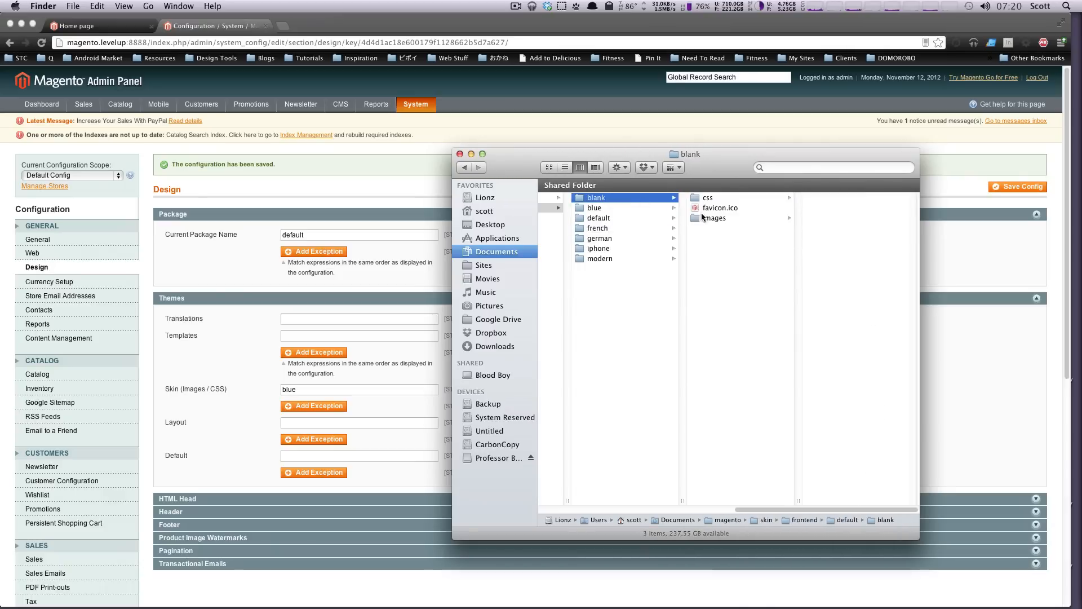
pyautogui.click(599, 258)
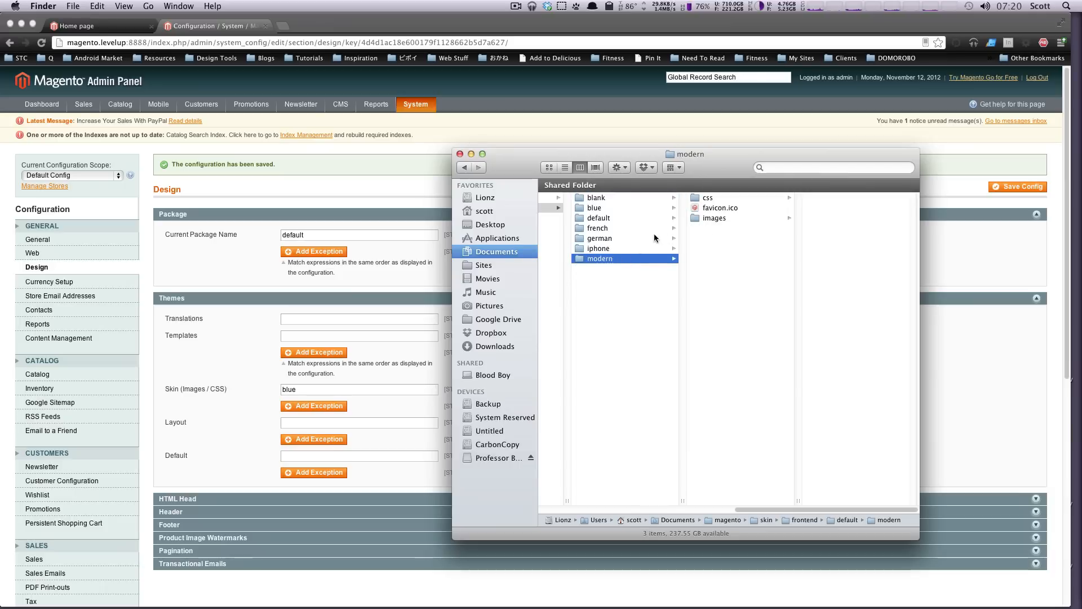
pyautogui.click(597, 248)
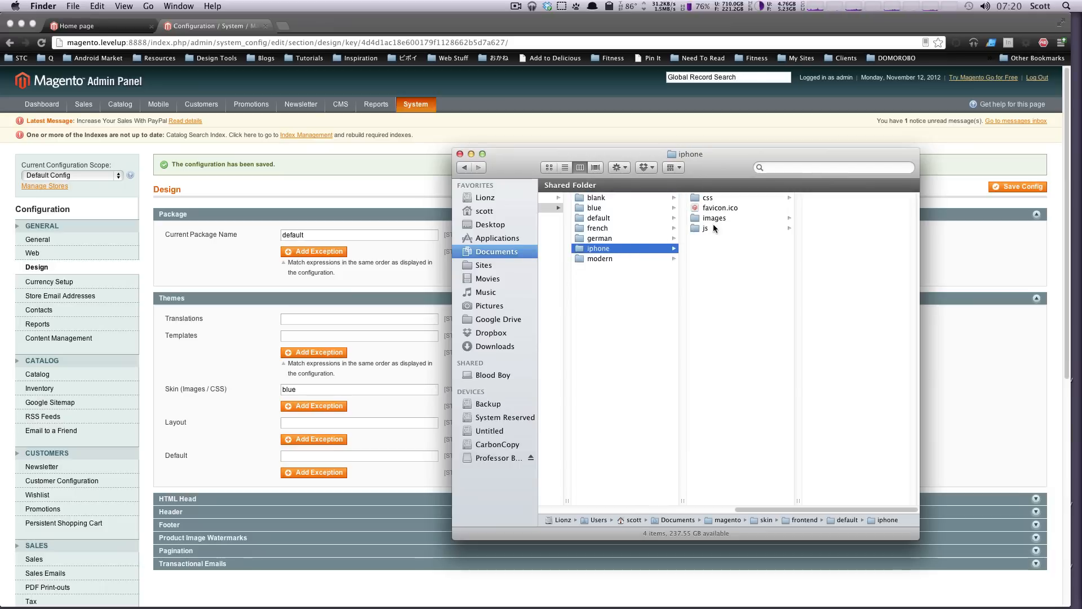
pyautogui.click(704, 227)
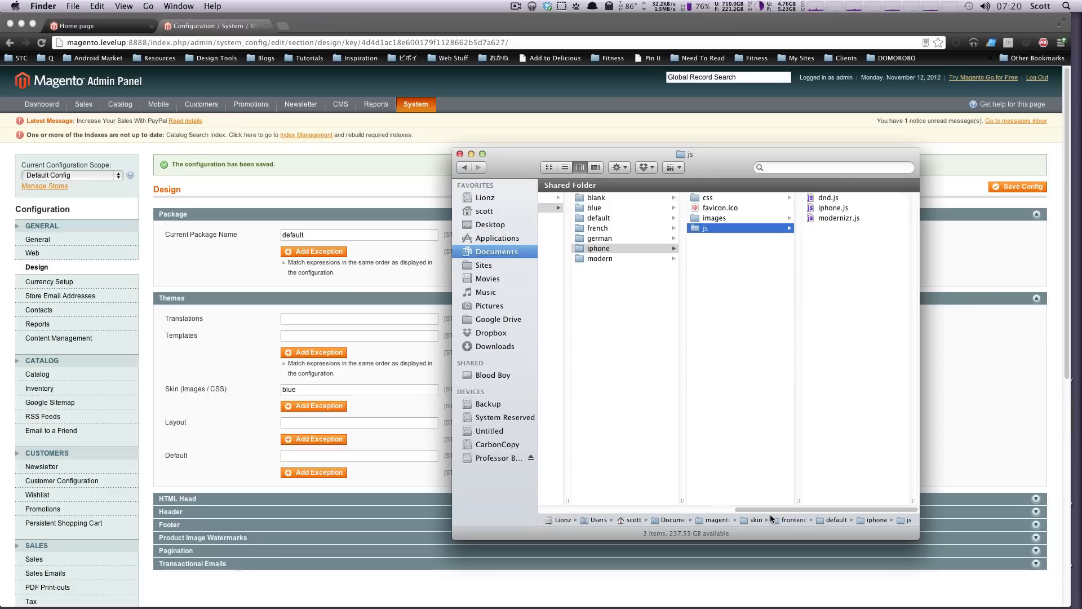
pyautogui.click(568, 208)
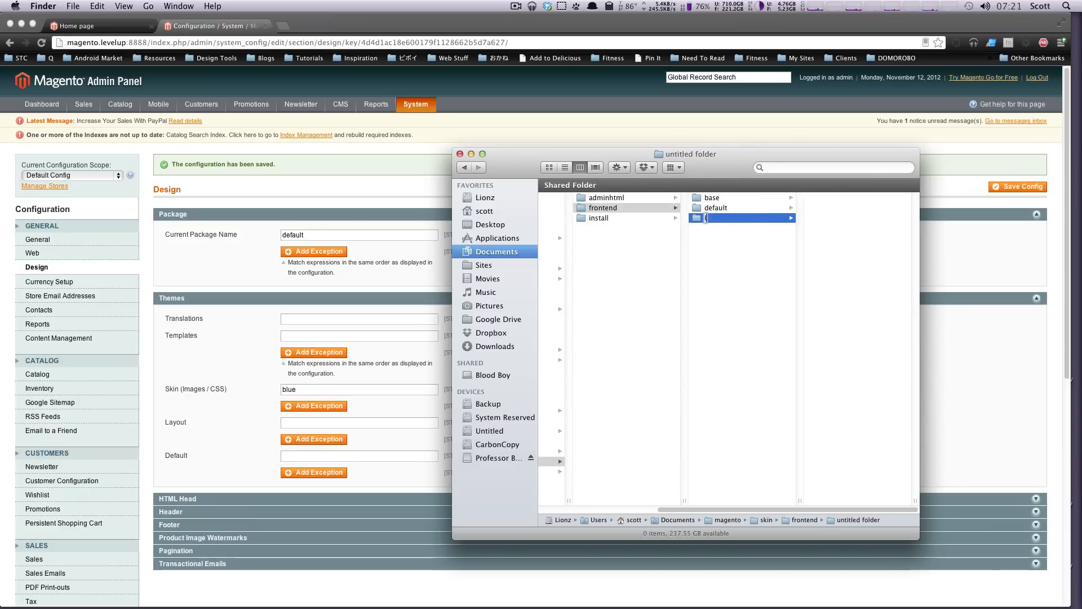
# - Name the new skin package folder 'levelup' and create a folder inside it
pyautogui.write('levelup')
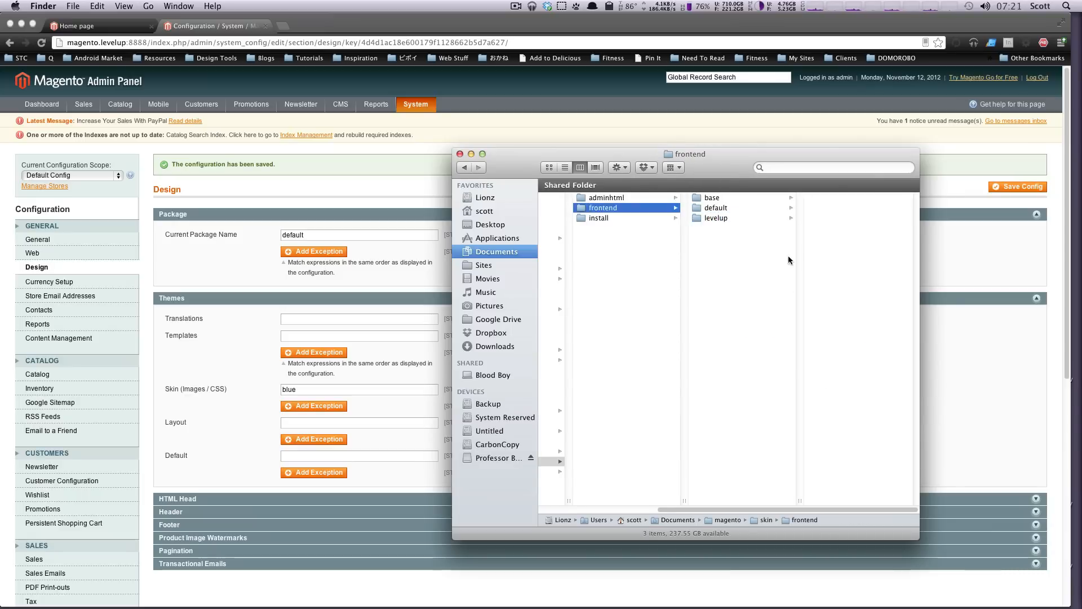
pyautogui.click(719, 217)
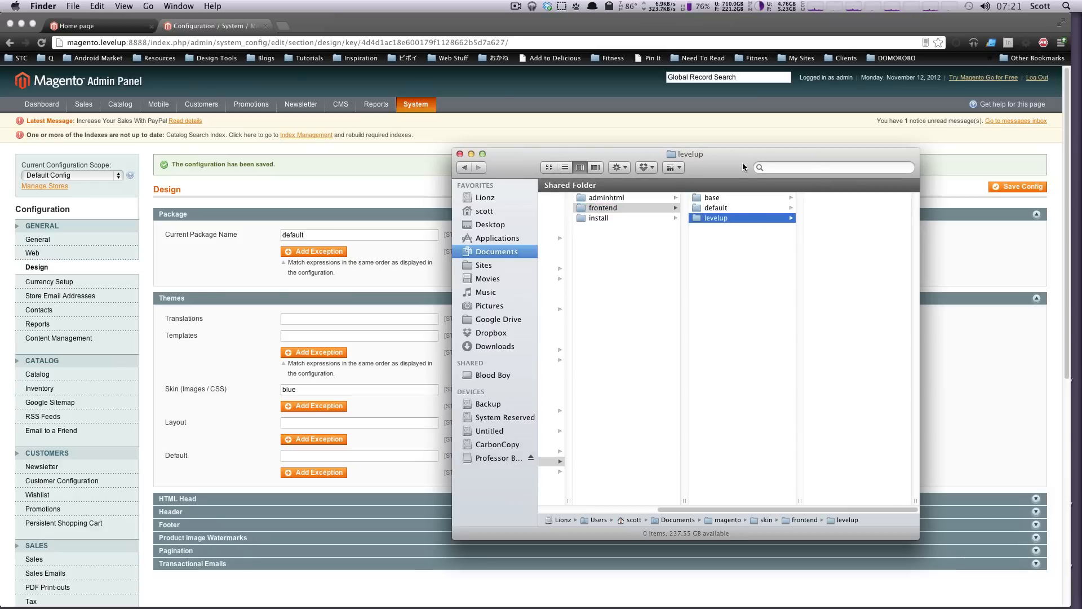
pyautogui.rightClick(668, 254)
pyautogui.write('default')
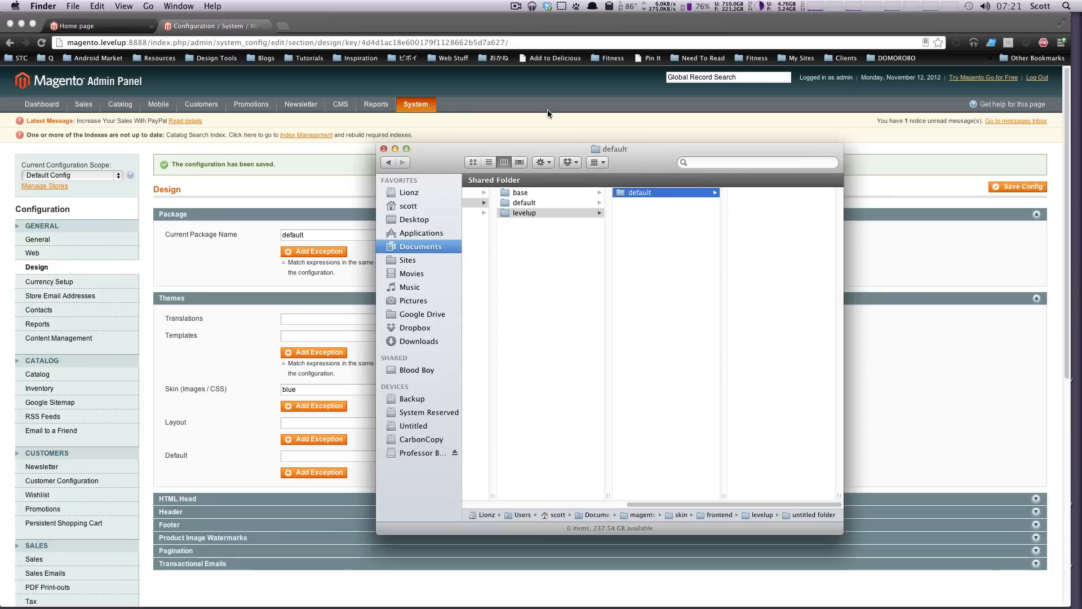
pyautogui.moveTo(750, 219)
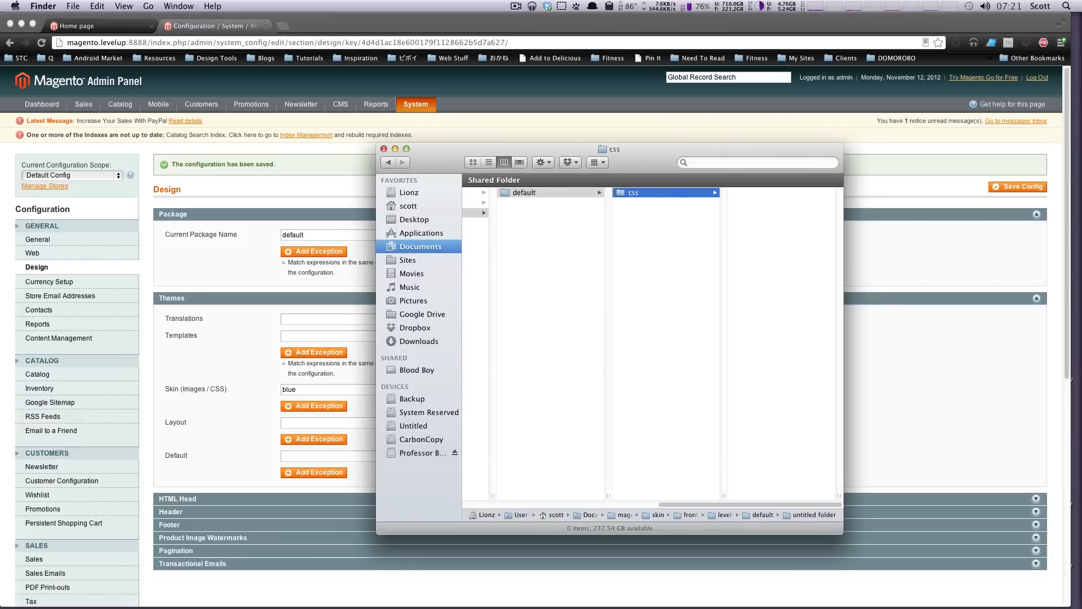
# - Add an images folder beside css and js in levelup/default
pyautogui.rightClick(669, 265)
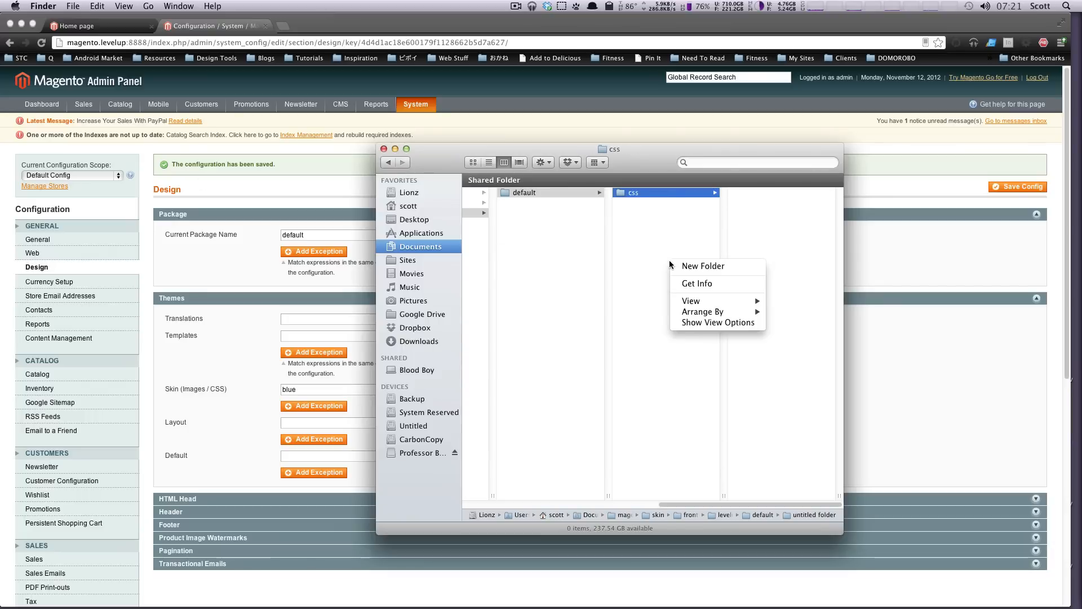
pyautogui.click(703, 266)
pyautogui.write('images')
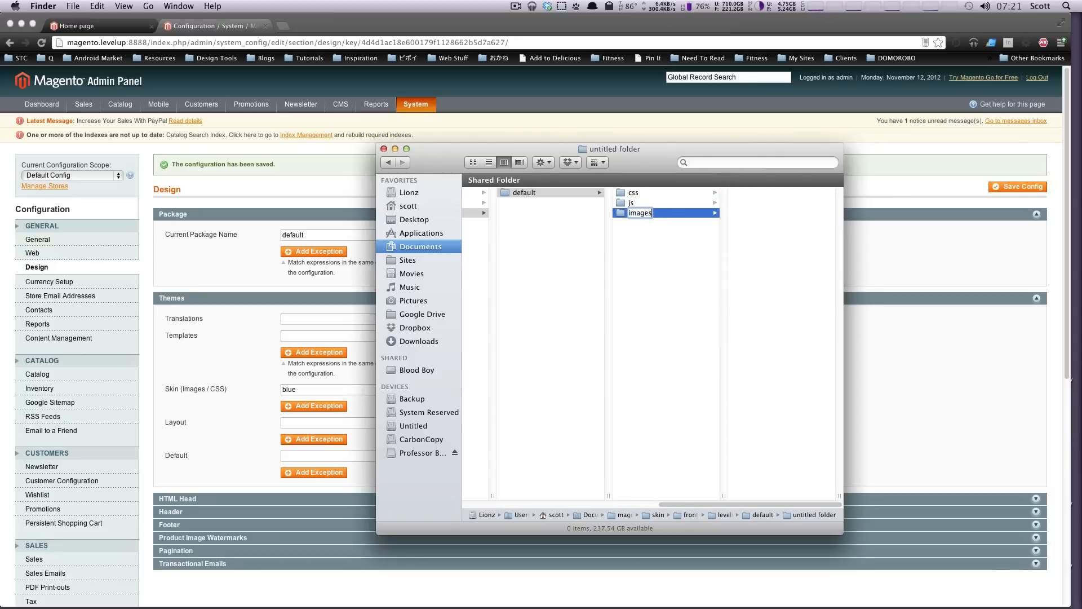
pyautogui.click(549, 192)
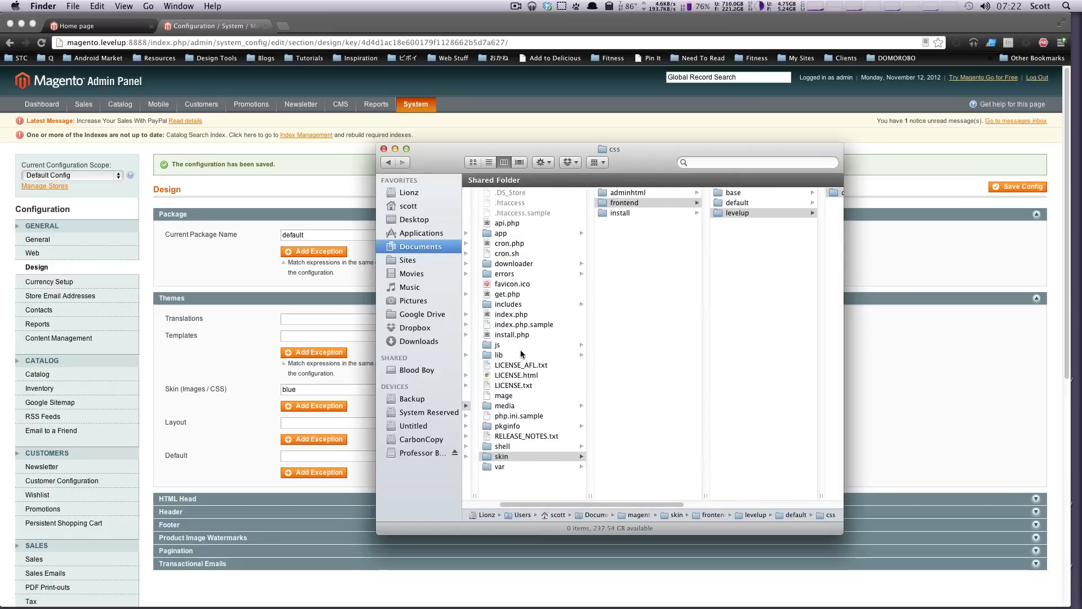
# - Create a levelup package with a default folder under app/design/frontend
pyautogui.click(501, 233)
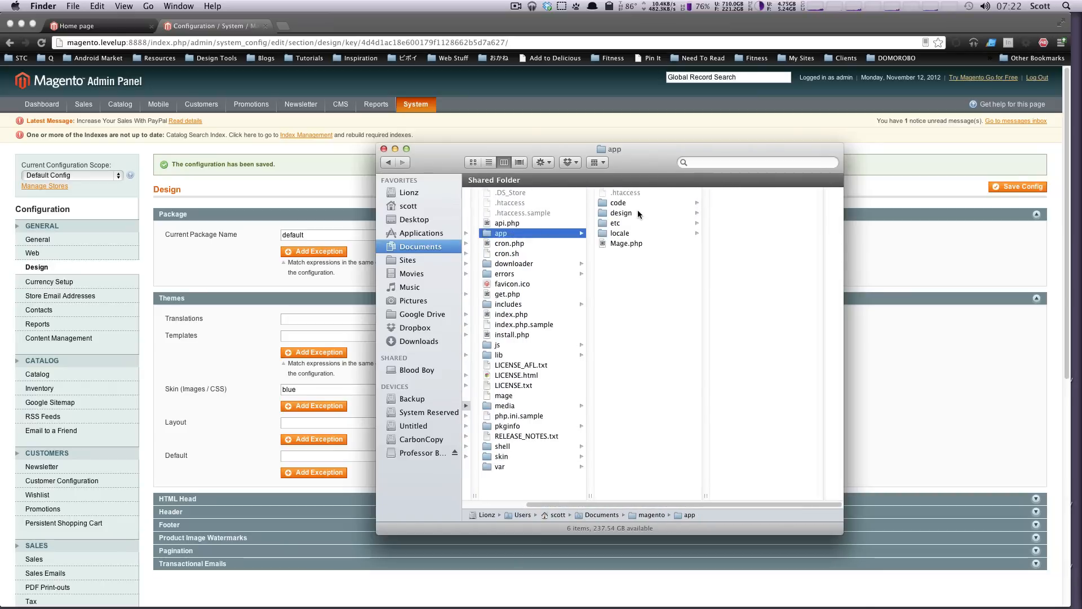
pyautogui.click(642, 202)
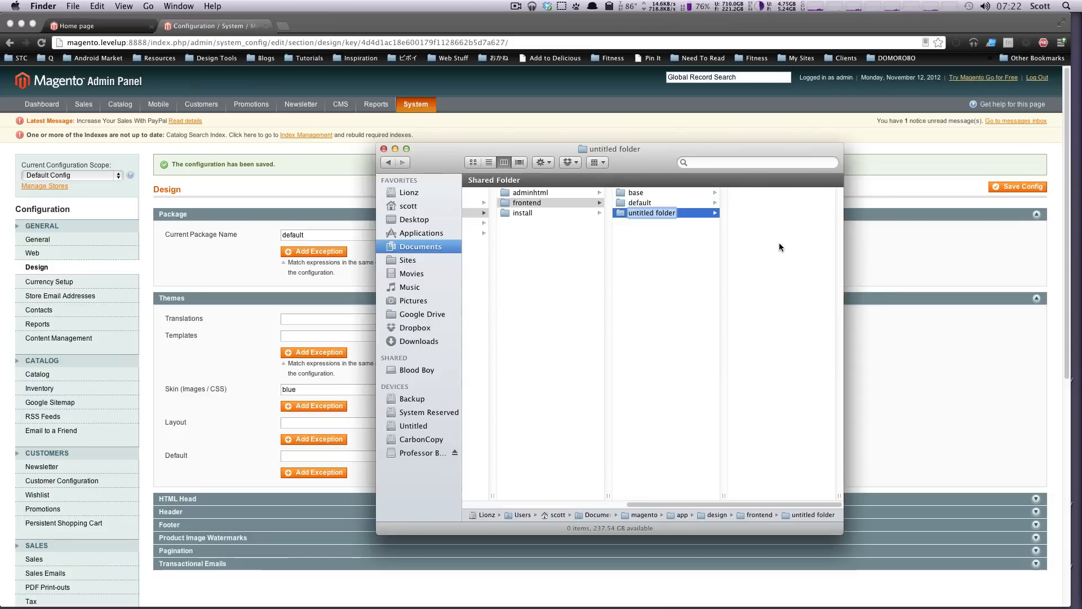
pyautogui.write('levelup')
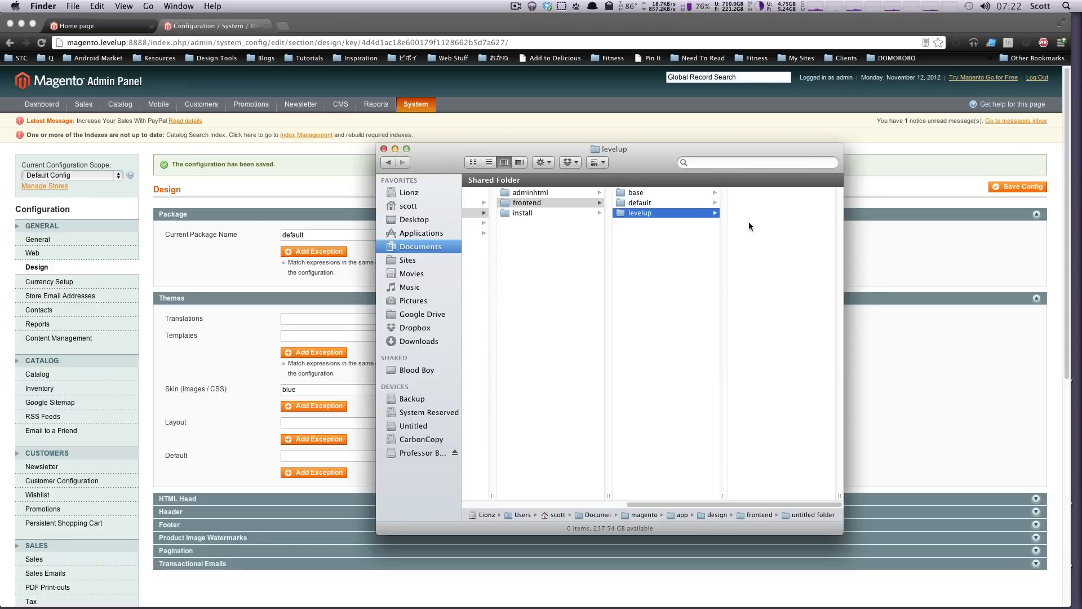
pyautogui.rightClick(749, 227)
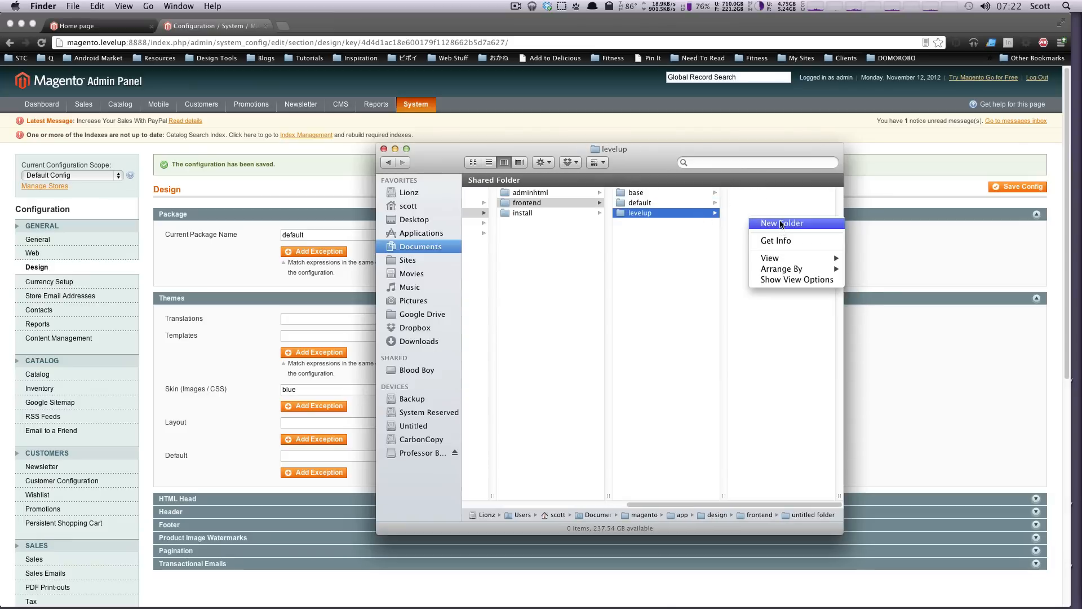
pyautogui.click(781, 223)
pyautogui.write('la')
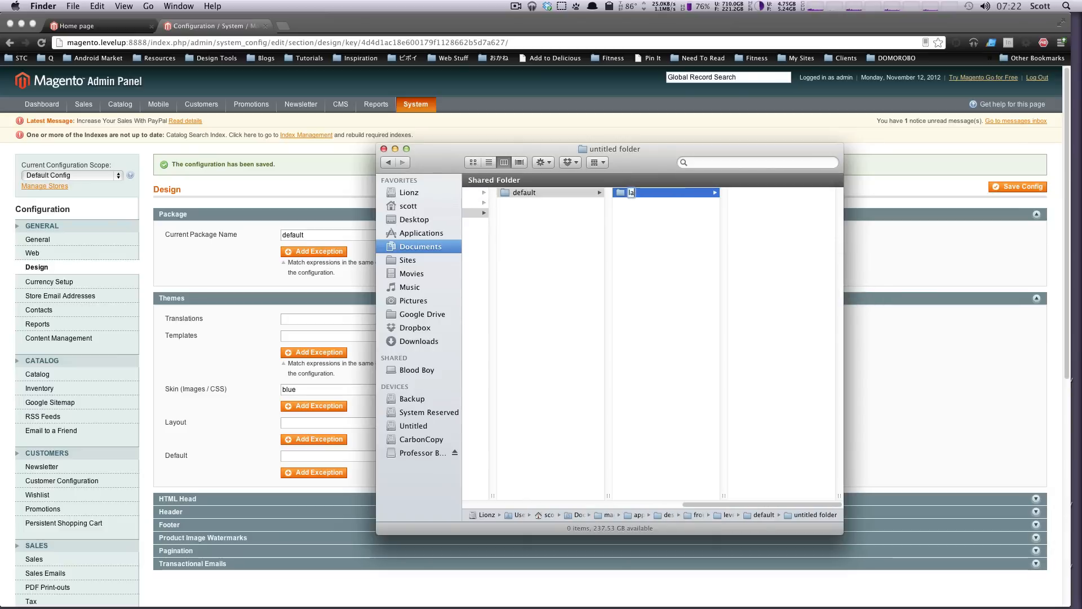
# - Add layout and template folders to the theme, then return to the levelup skin folder
pyautogui.rightClick(693, 267)
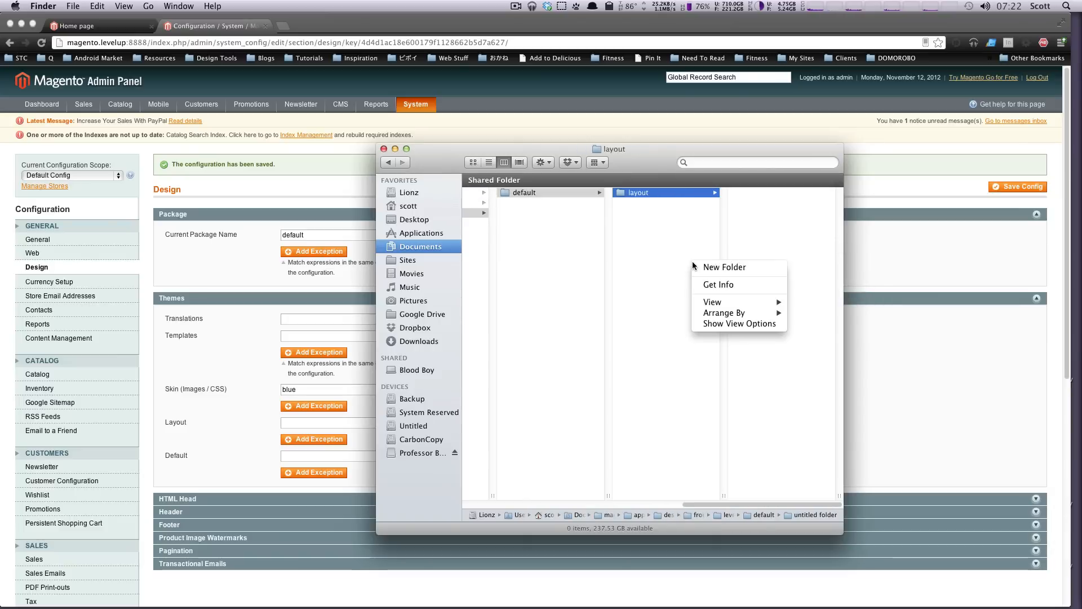
pyautogui.click(723, 267)
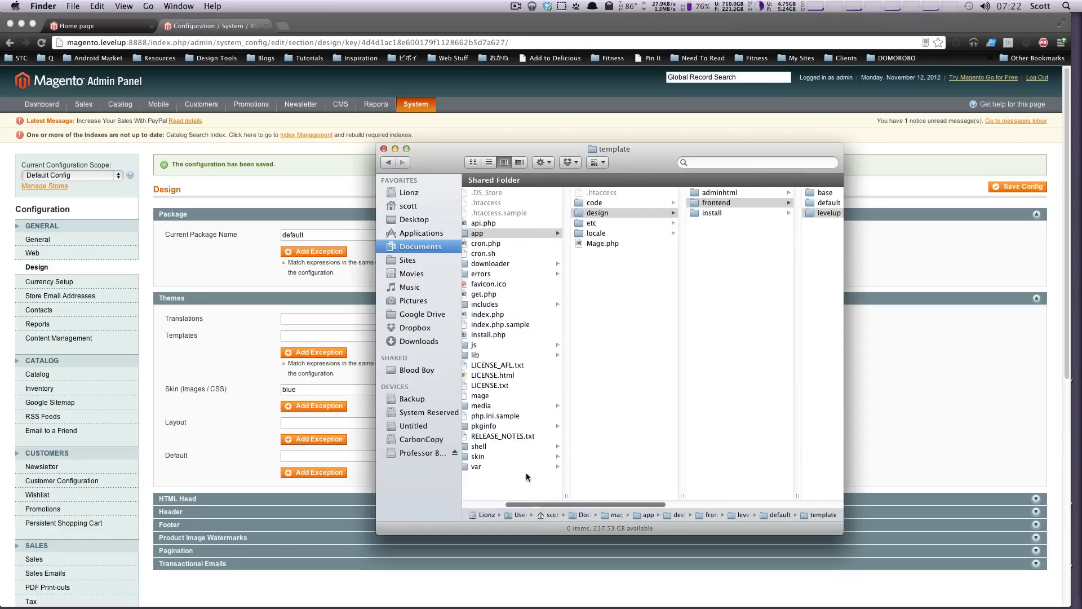
pyautogui.click(478, 456)
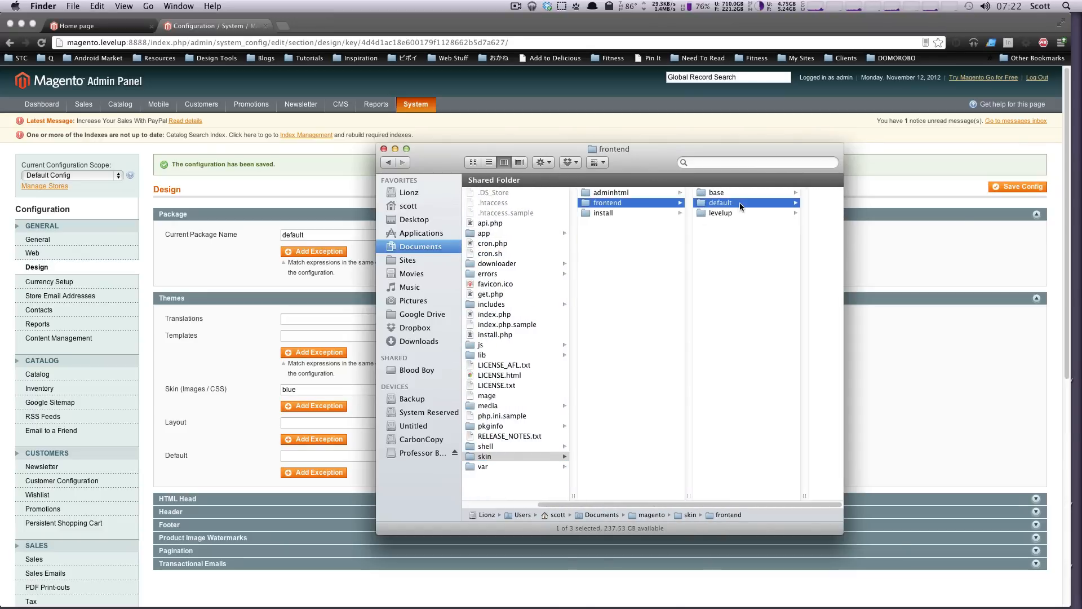
pyautogui.click(719, 202)
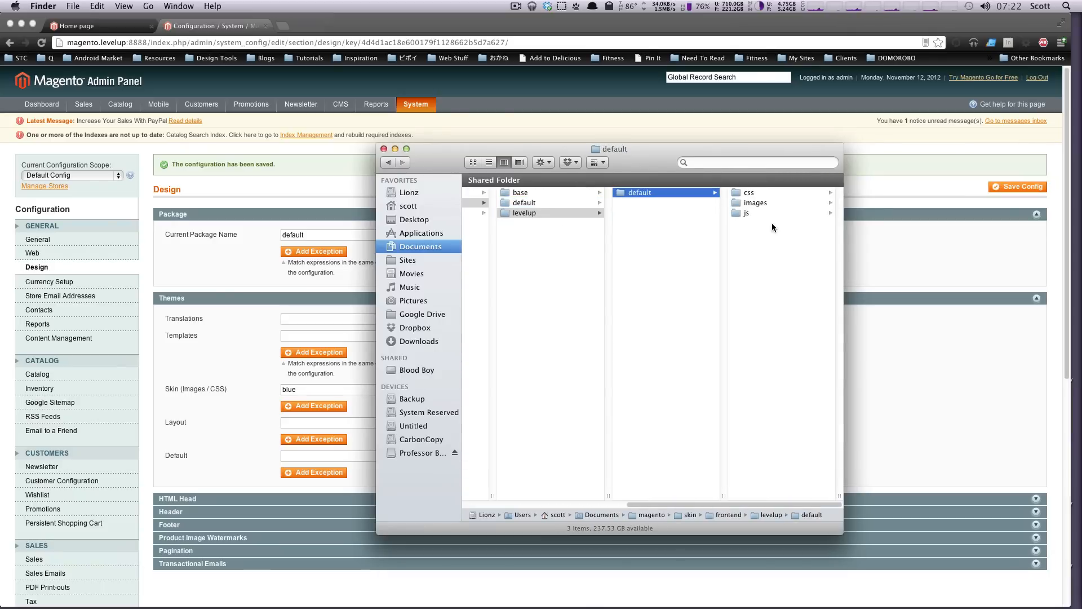
pyautogui.moveTo(622, 104)
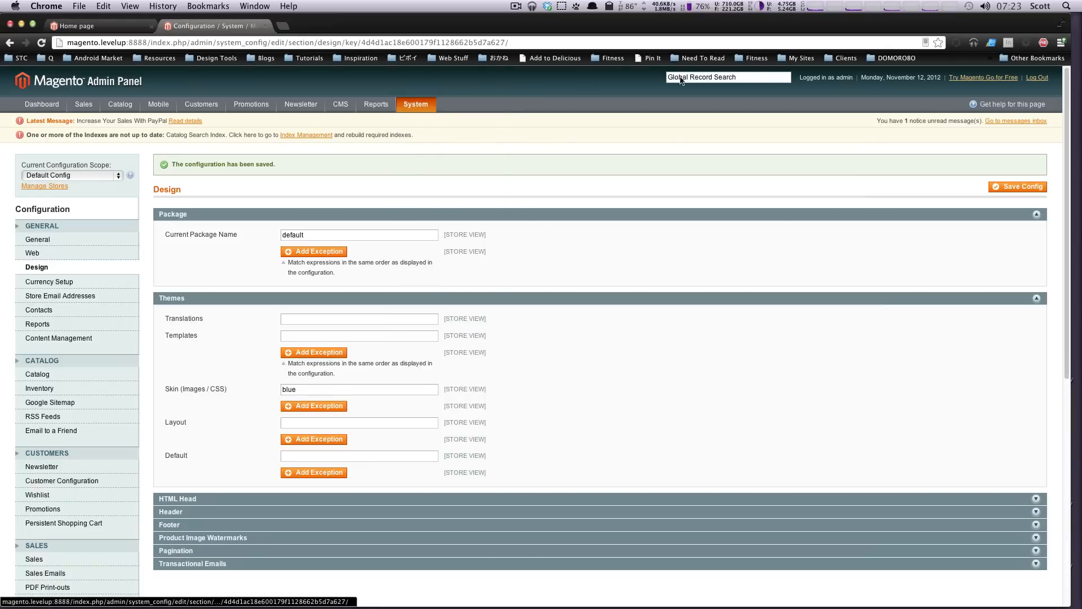
# - Disable all eight Magento cache types from the Cache Management page
pyautogui.click(415, 104)
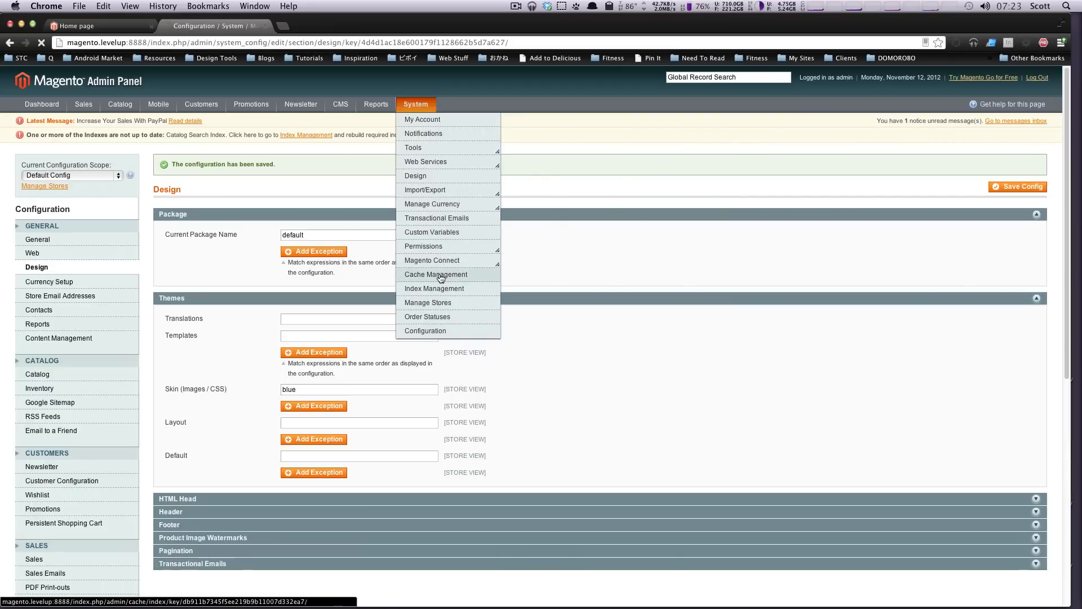
pyautogui.click(436, 274)
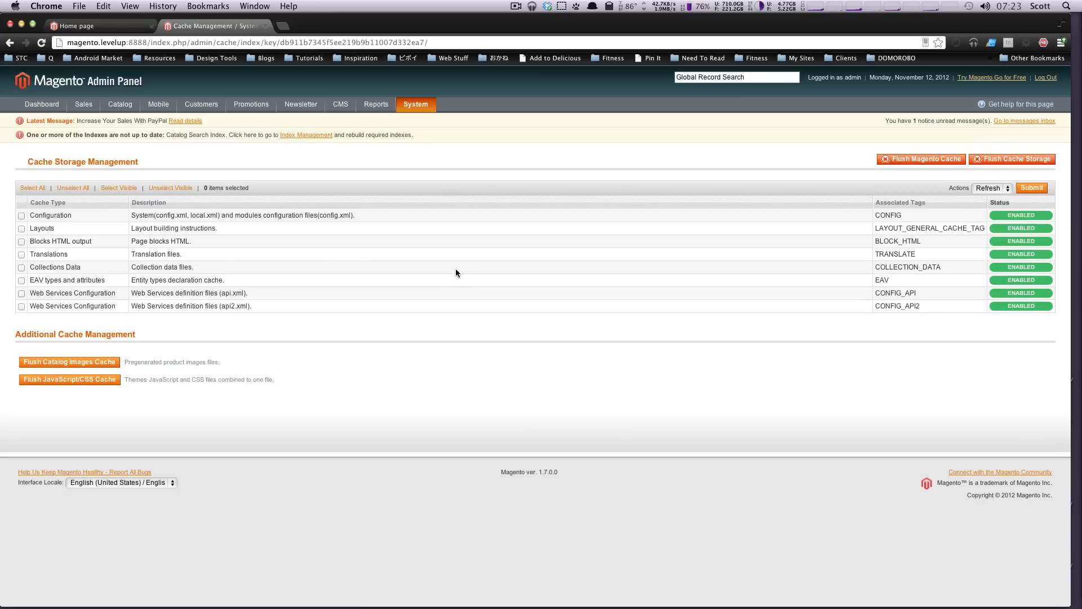
pyautogui.click(32, 188)
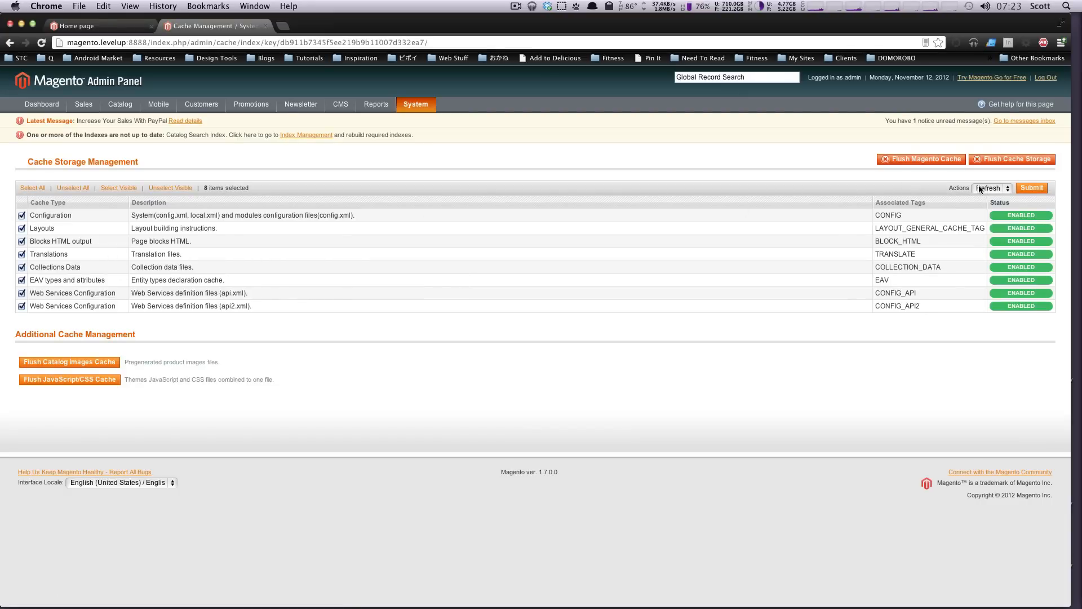
pyautogui.click(990, 187)
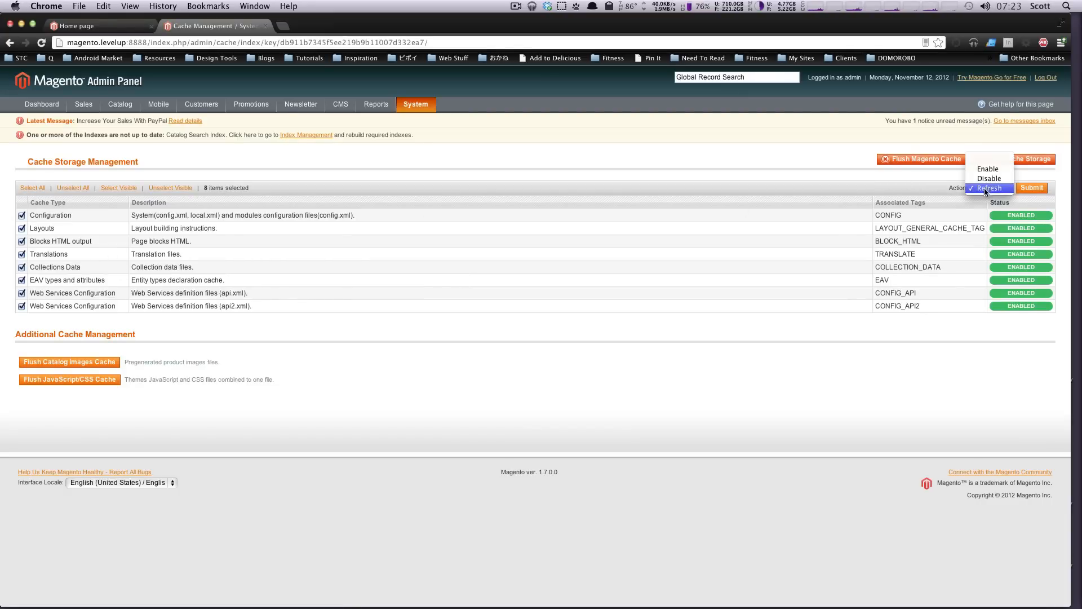
pyautogui.click(988, 178)
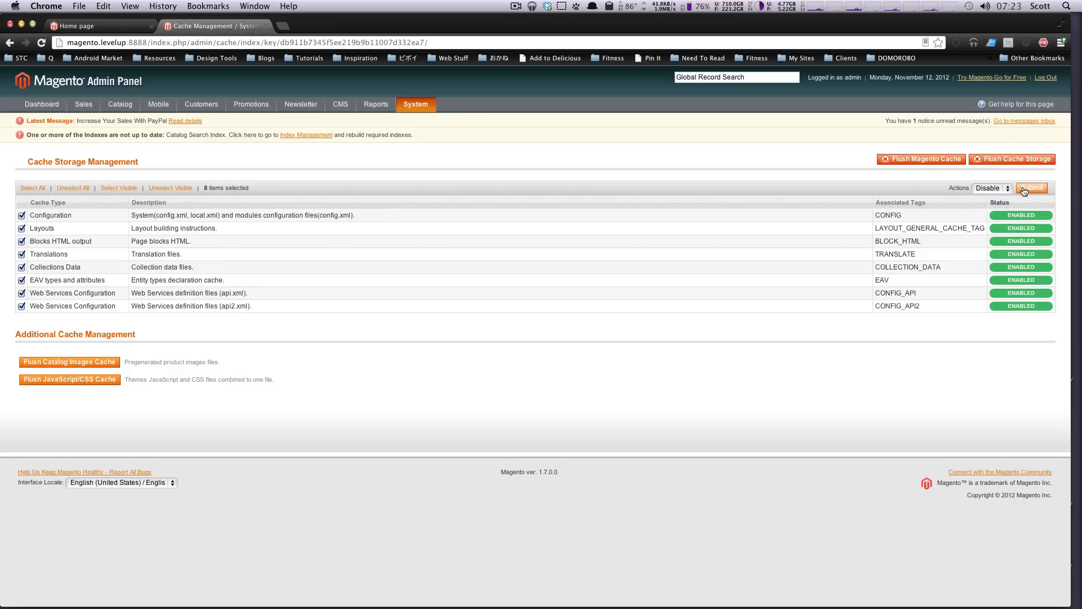
pyautogui.click(1031, 188)
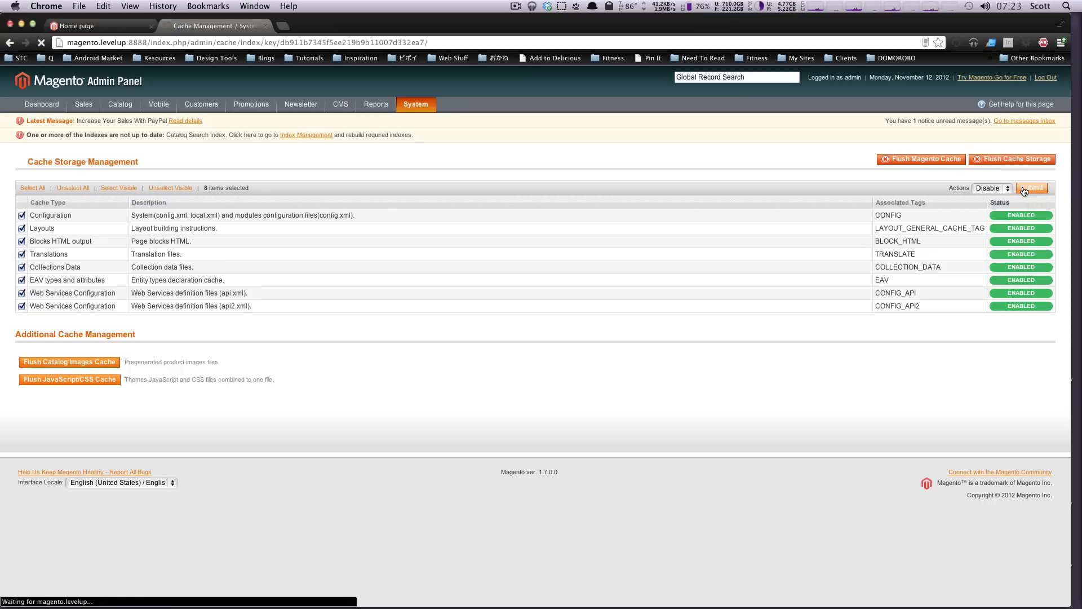
pyautogui.click(1031, 187)
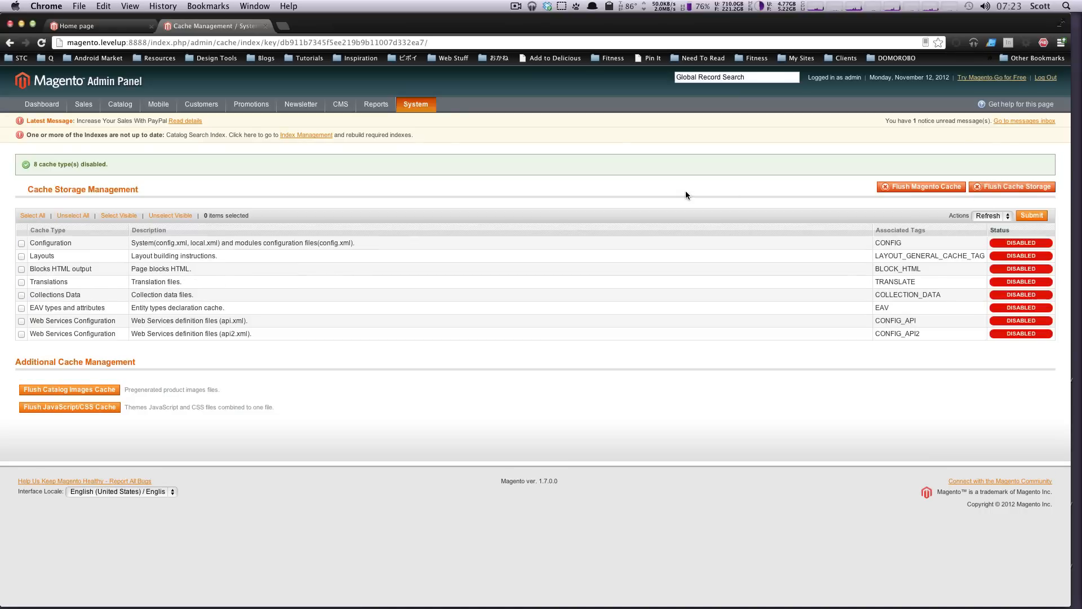
pyautogui.moveTo(709, 197)
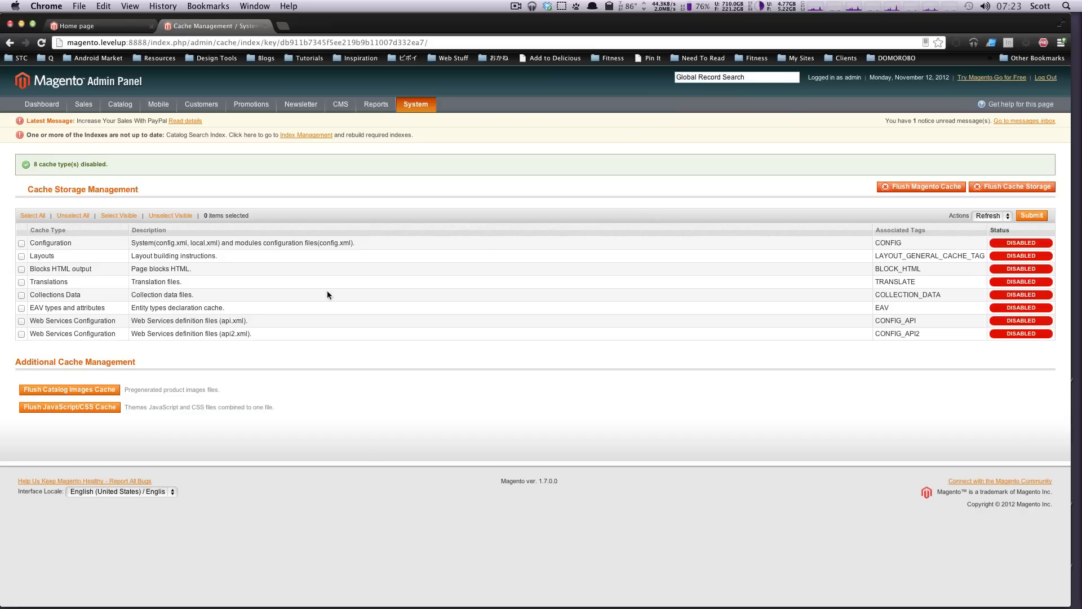
pyautogui.moveTo(741, 411)
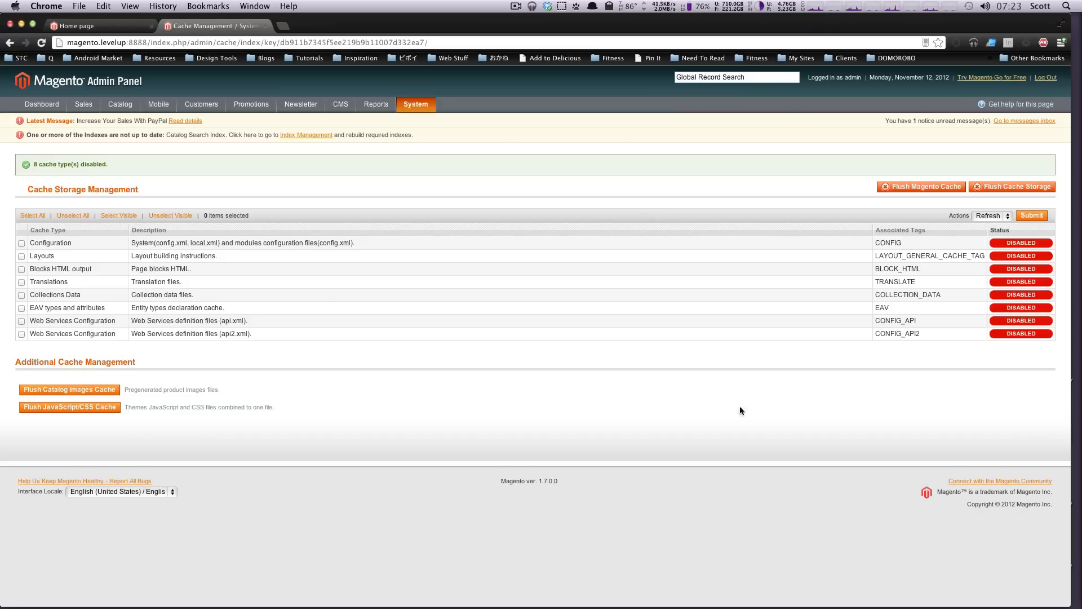
pyautogui.moveTo(775, 429)
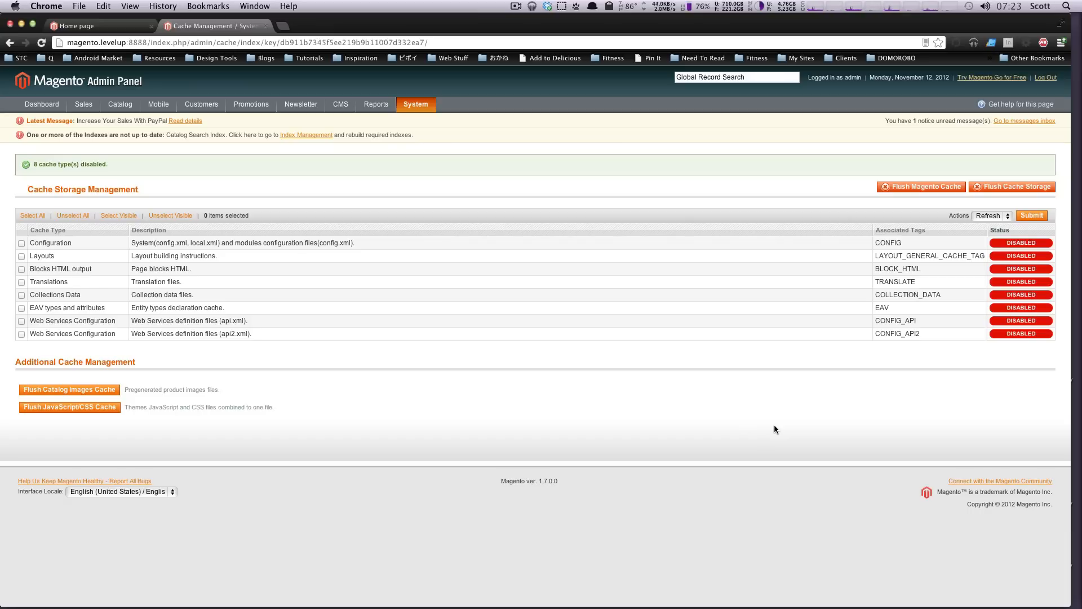
# - Open the Design section of the Magento system configuration
pyautogui.click(415, 105)
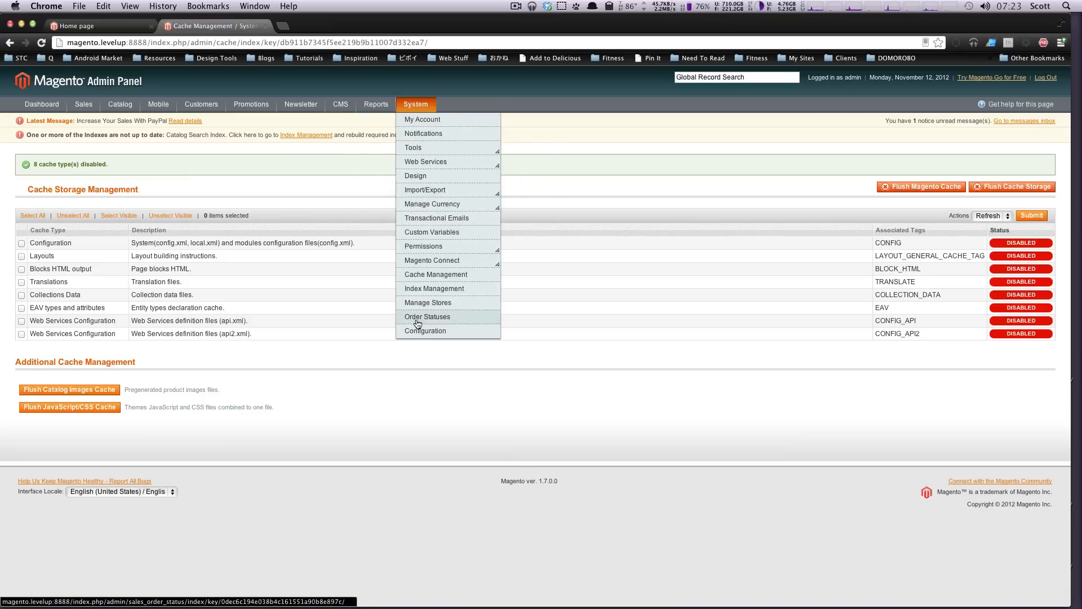
pyautogui.click(425, 331)
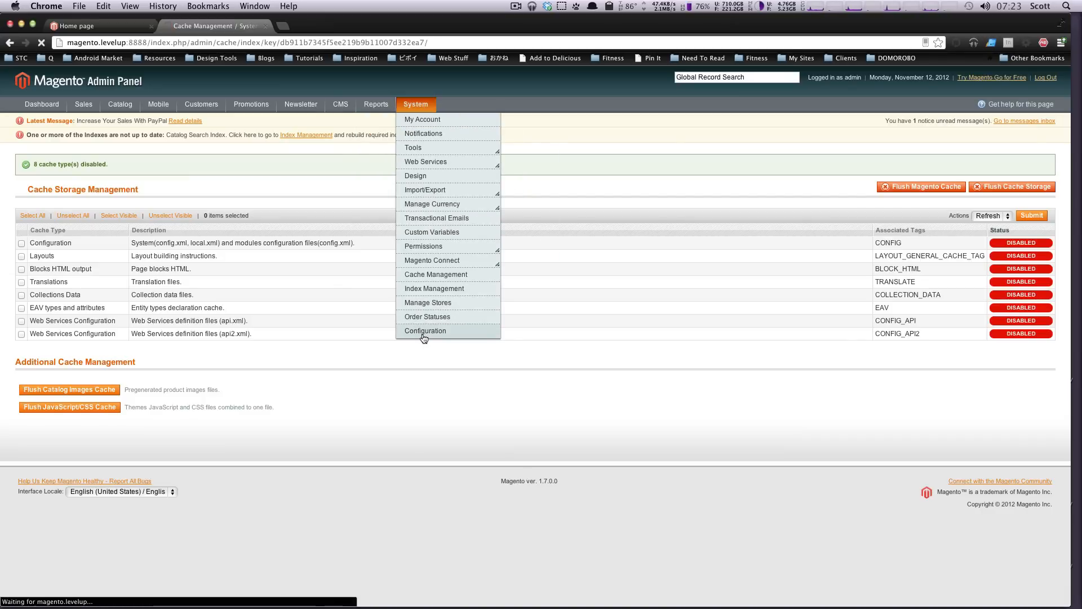
pyautogui.click(425, 331)
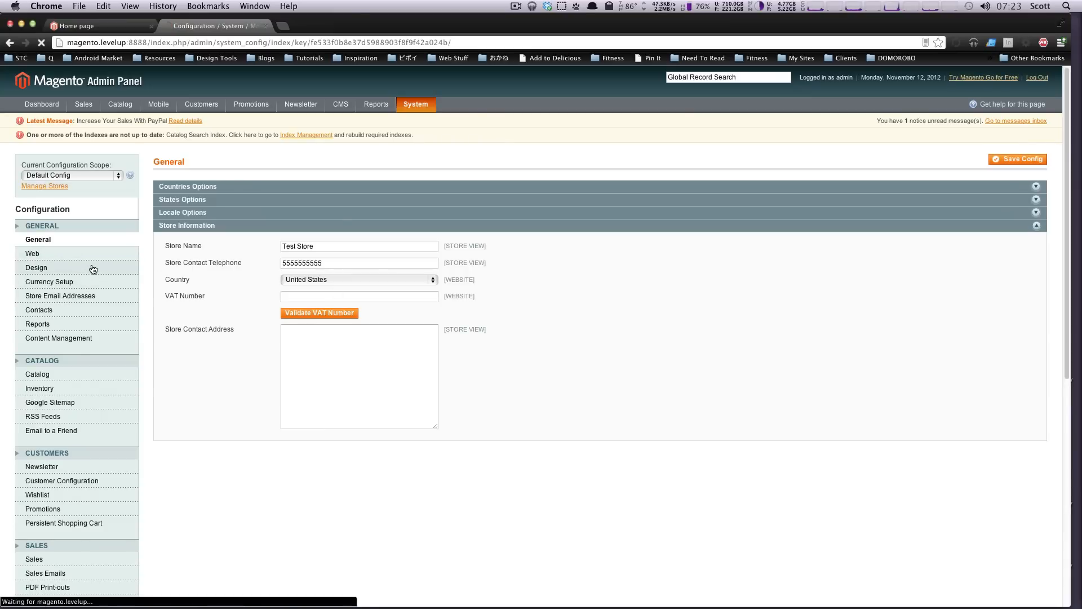
pyautogui.click(36, 267)
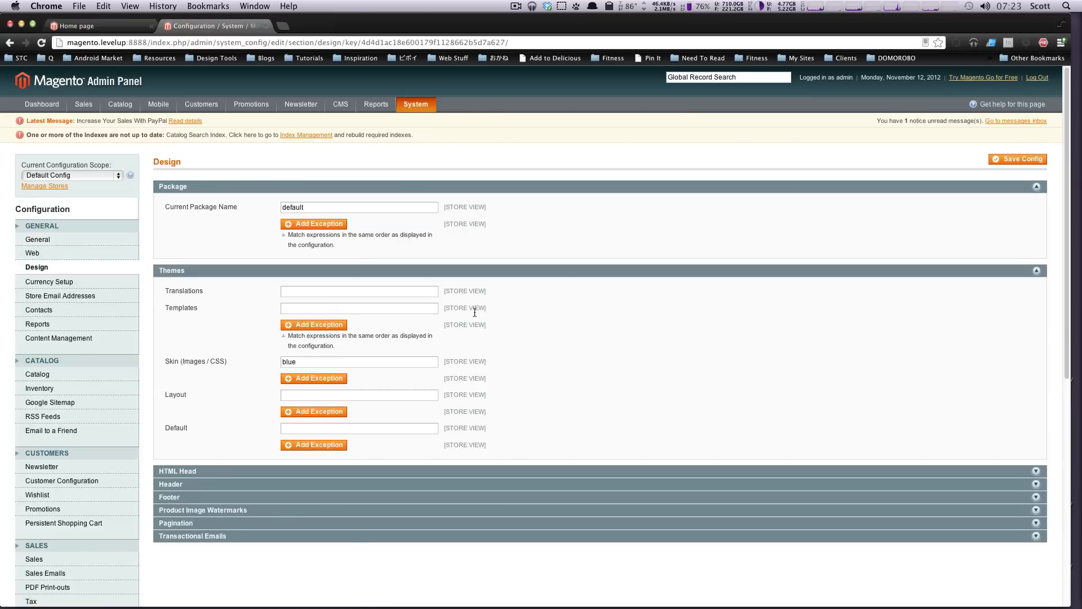
# - Keep package name 'levelup', clear the blue skin value, and save the configuration
pyautogui.doubleClick(288, 362)
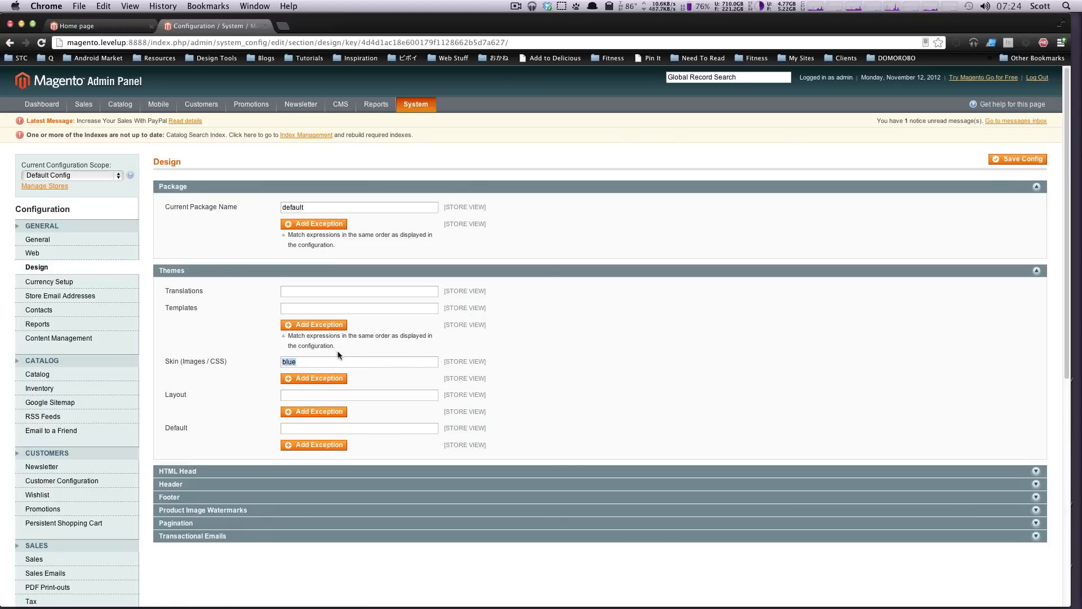
pyautogui.moveTo(353, 216)
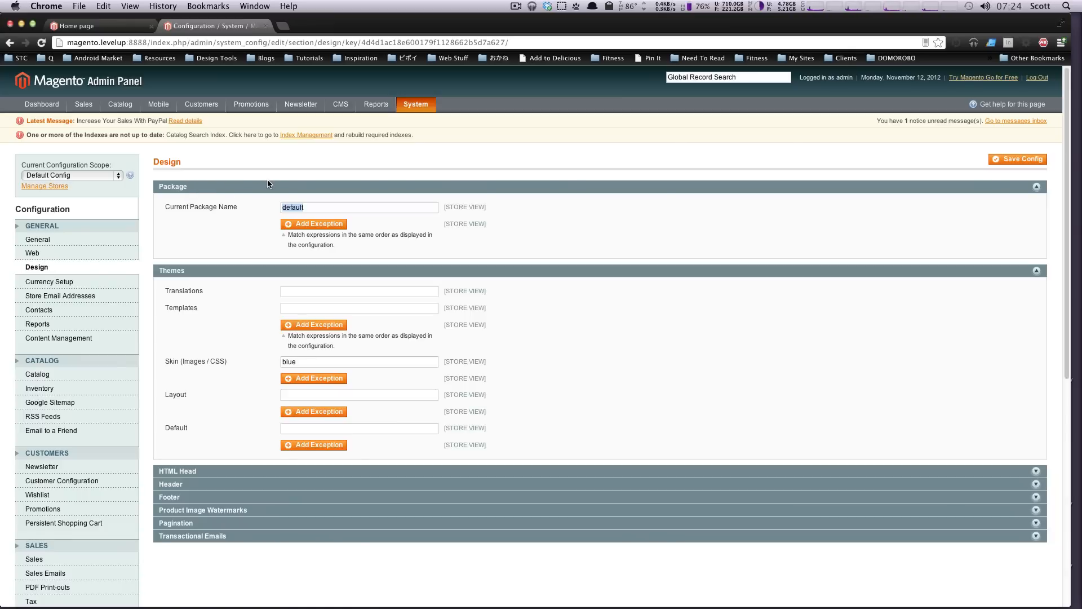
pyautogui.write('levelup')
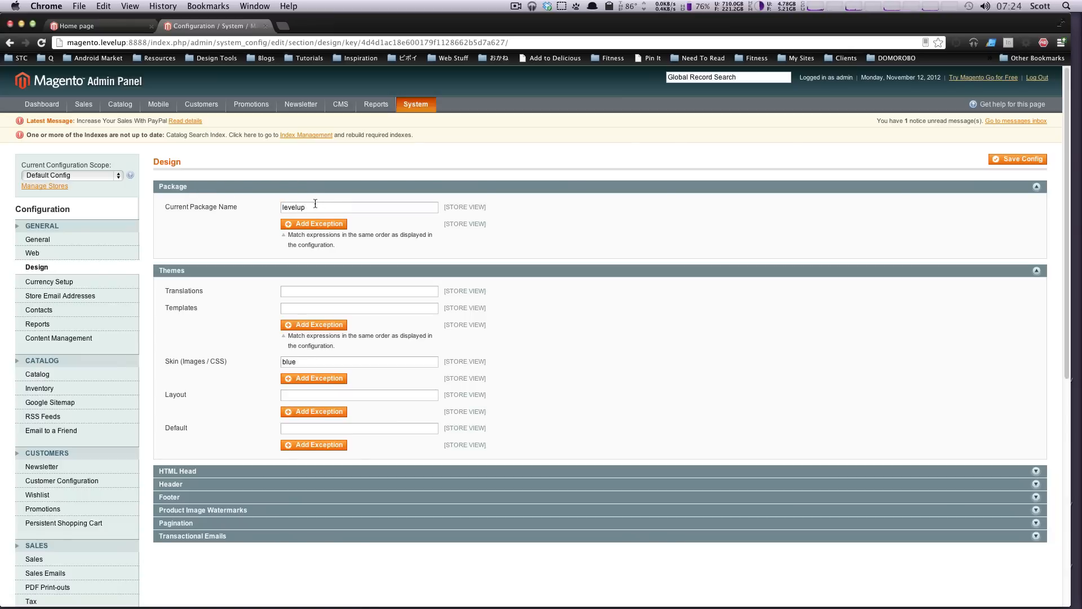
pyautogui.doubleClick(293, 206)
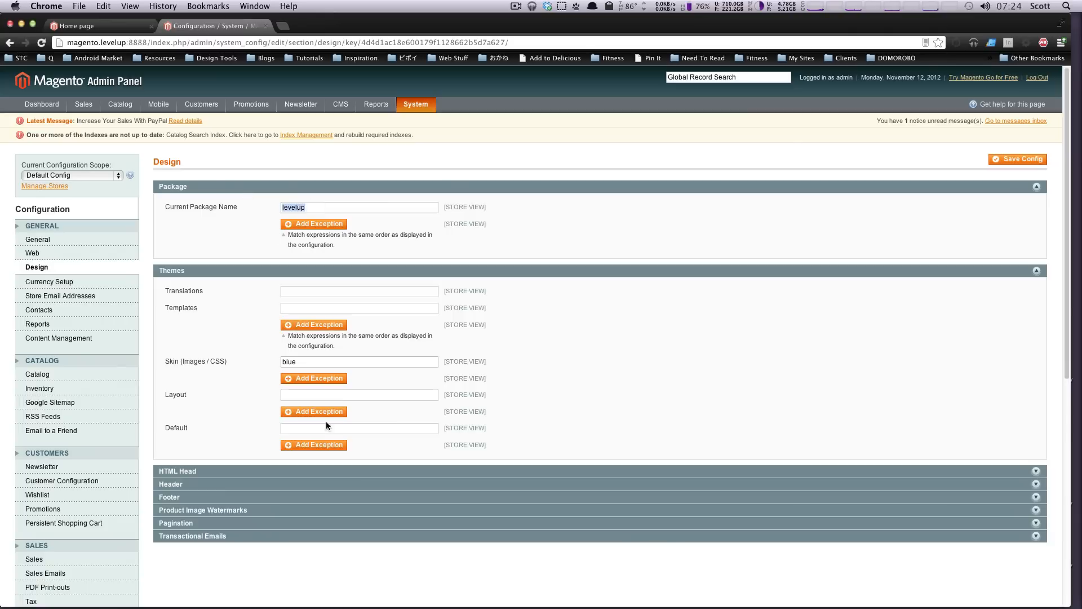
pyautogui.moveTo(416, 354)
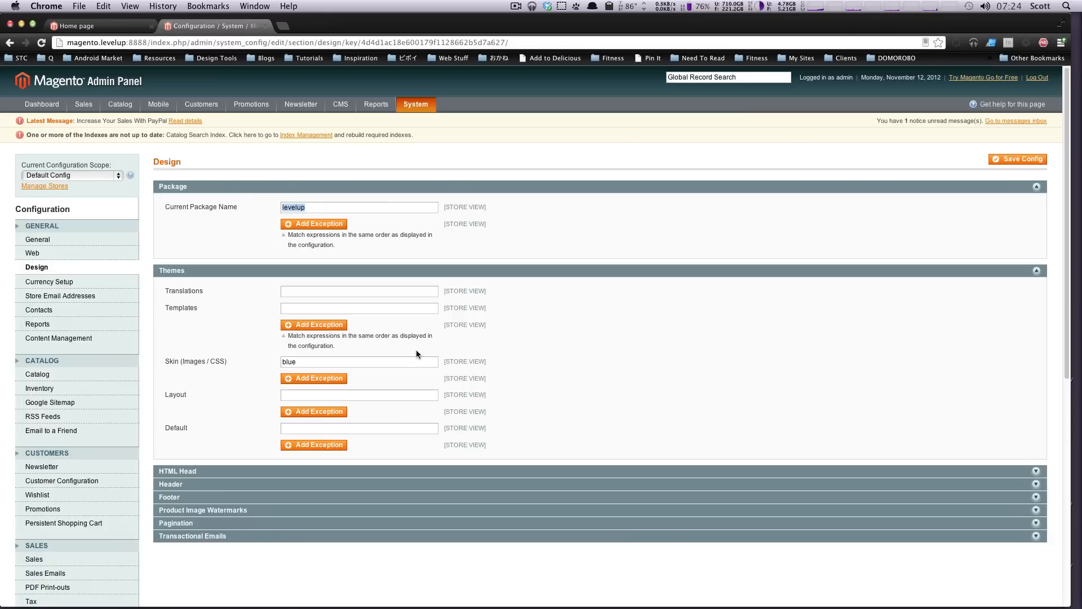
pyautogui.click(358, 360)
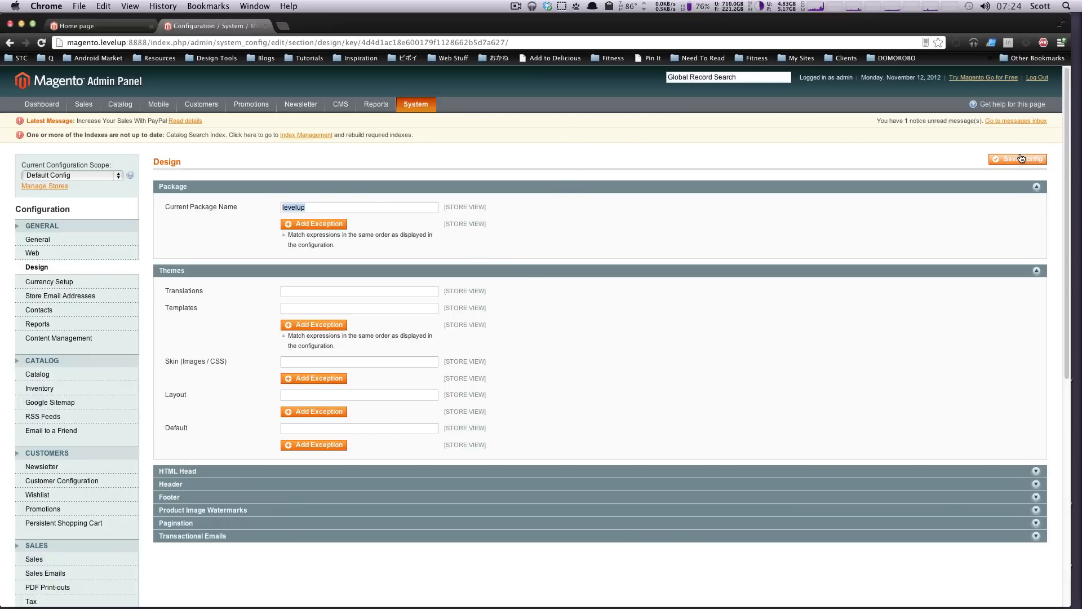
pyautogui.click(1017, 159)
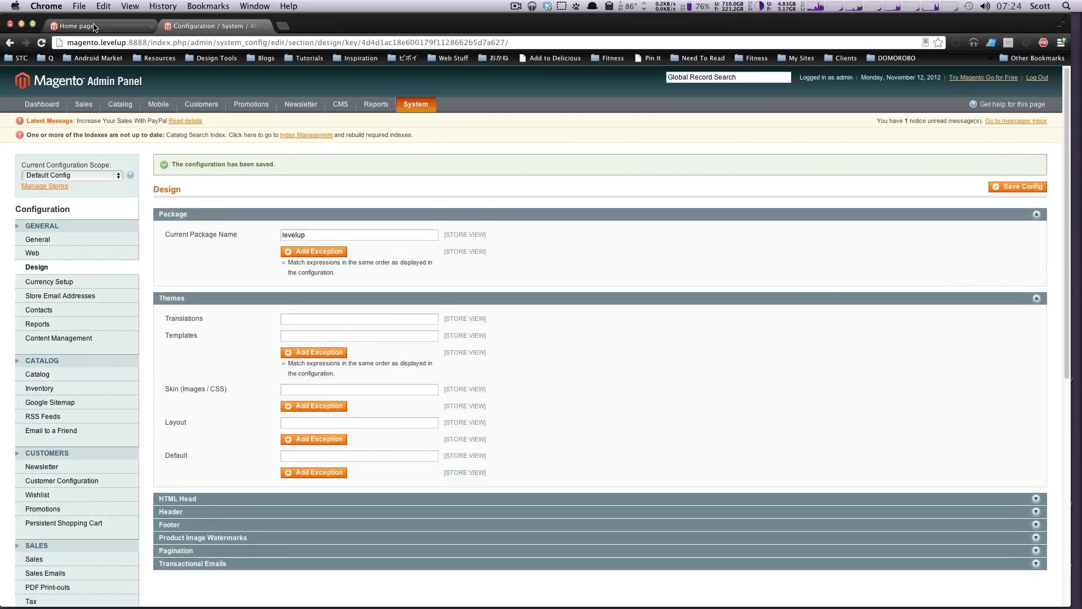
# - Reload the storefront home page and scroll through its unstyled headings and lists
pyautogui.click(100, 25)
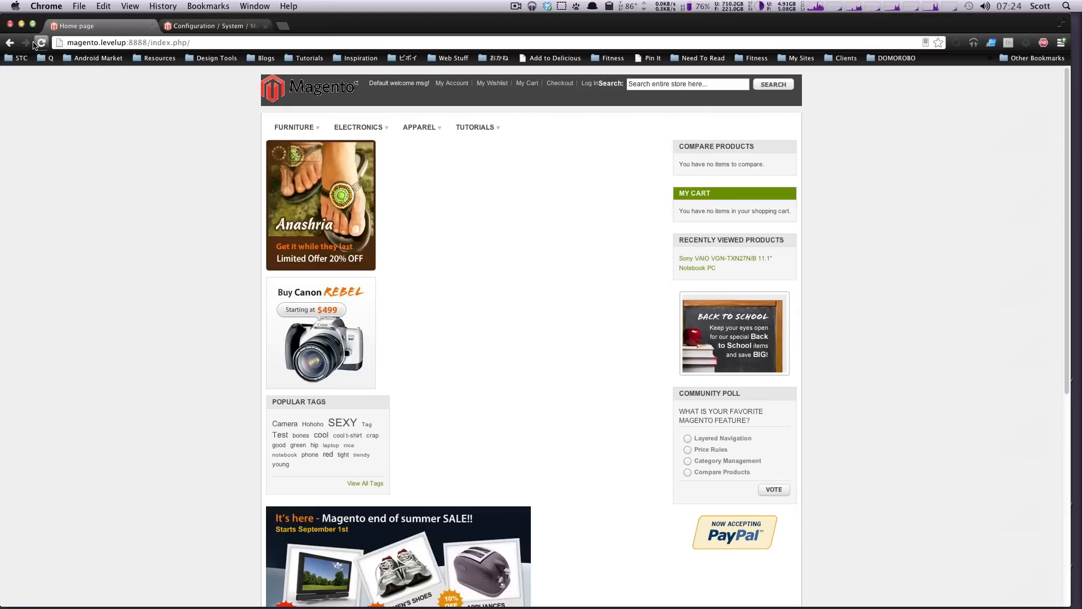
pyautogui.click(40, 43)
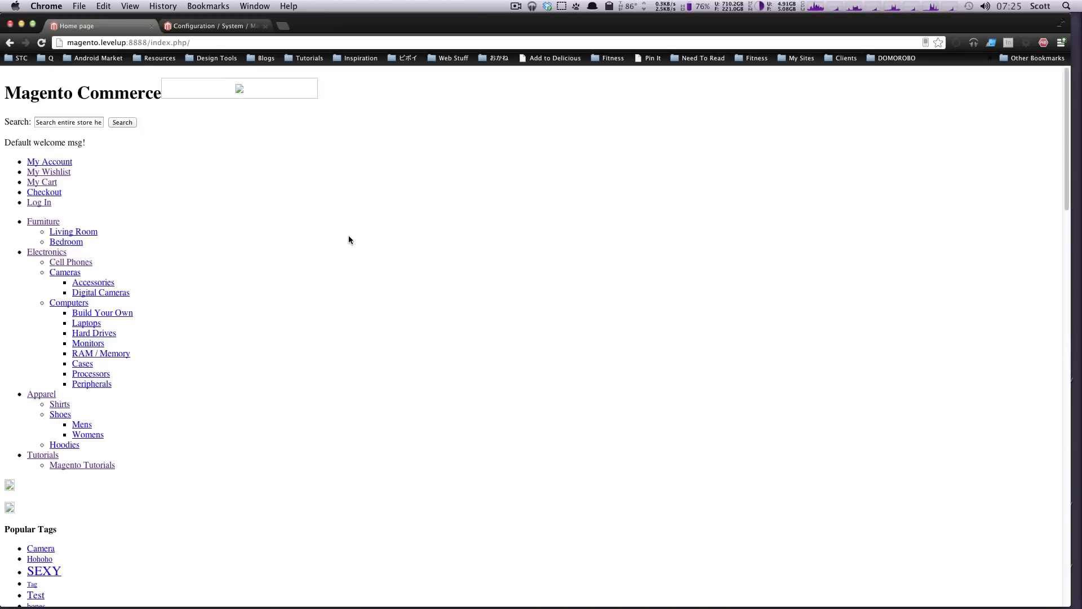
pyautogui.moveTo(353, 242)
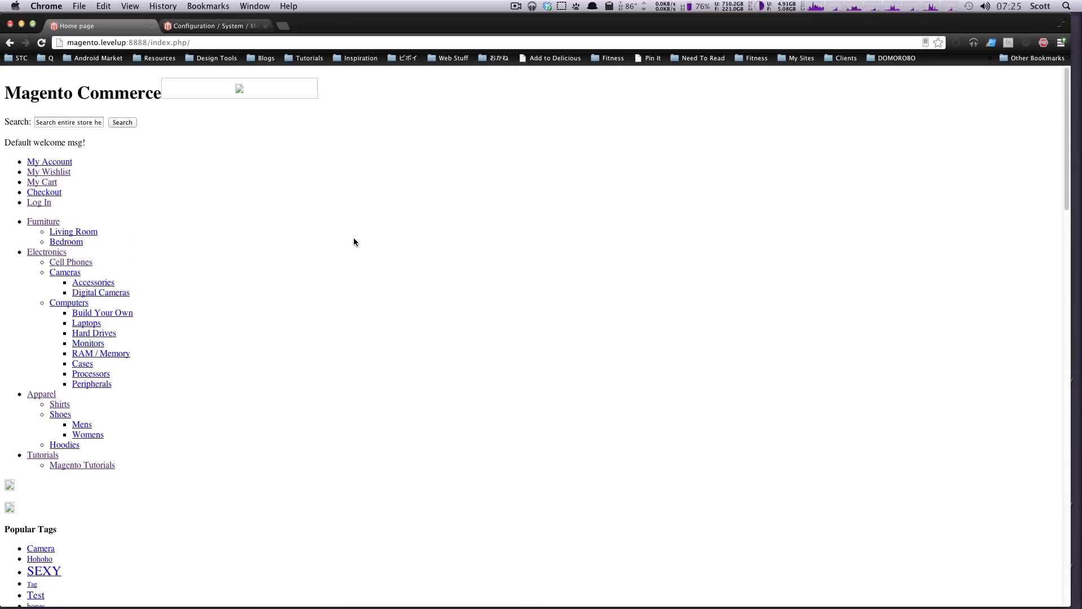
pyautogui.moveTo(341, 181)
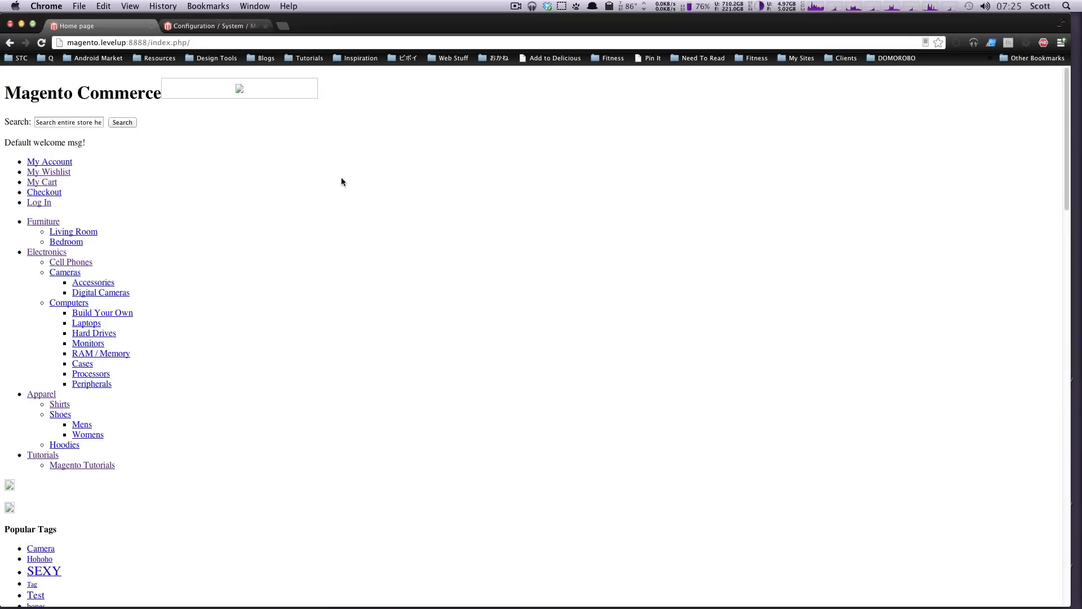
pyautogui.moveTo(271, 470)
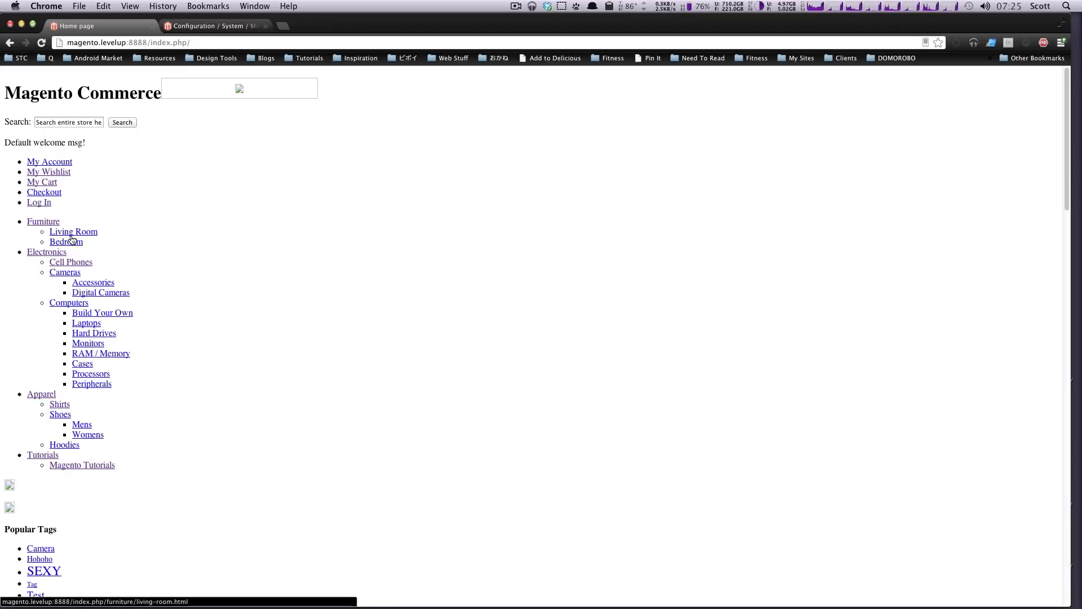
pyautogui.scroll(-3)
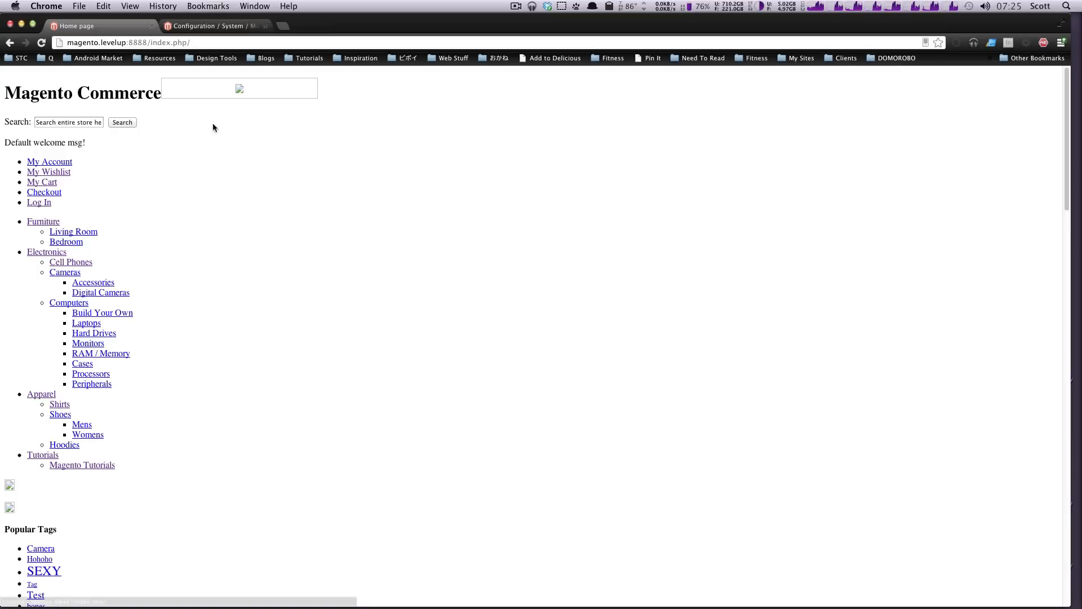
pyautogui.moveTo(271, 214)
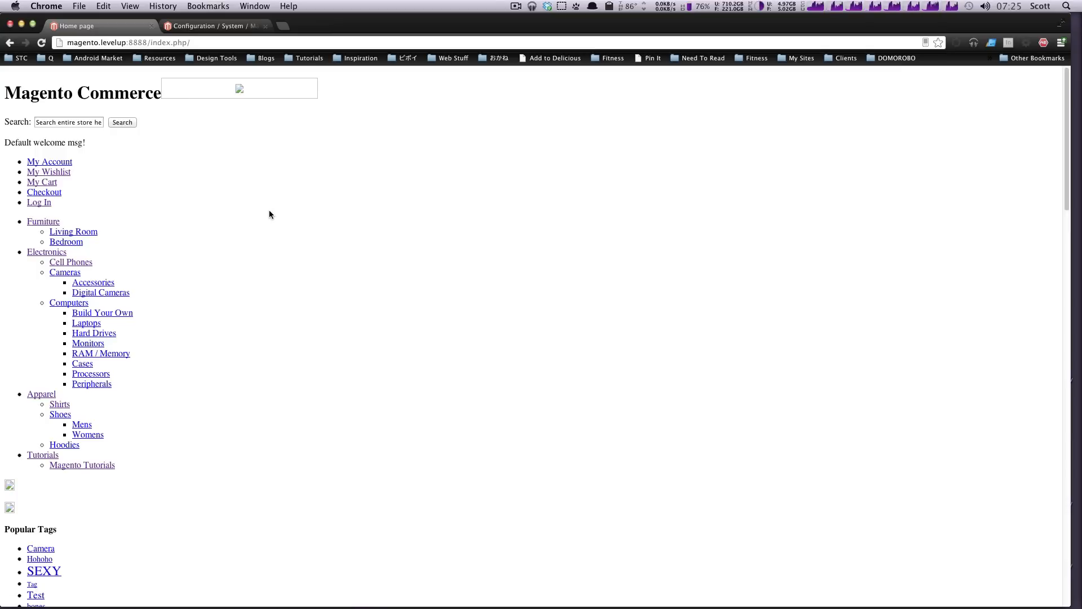
pyautogui.scroll(-3)
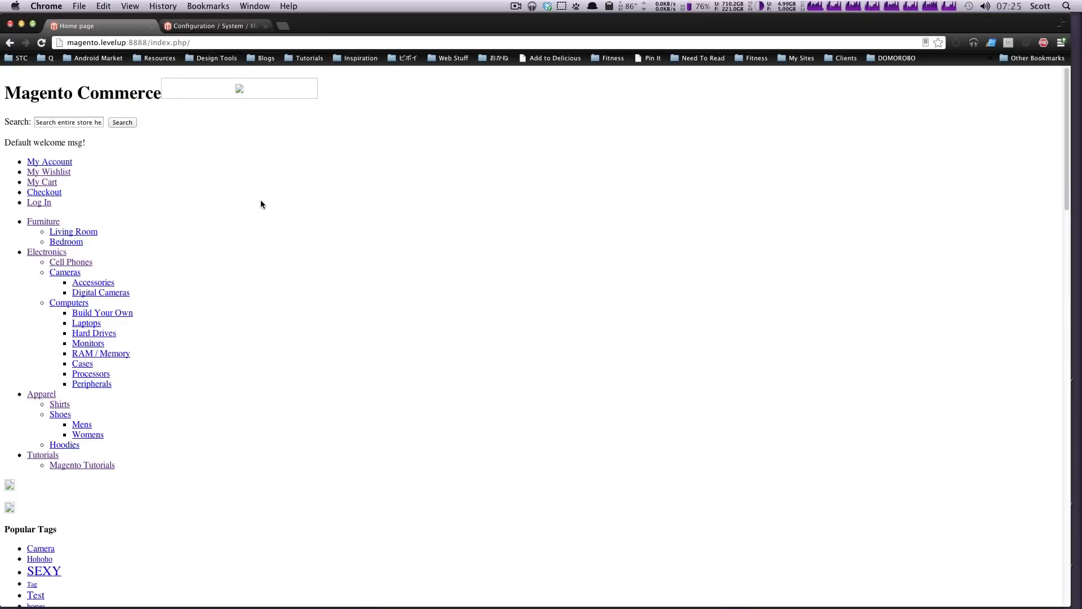
pyautogui.moveTo(325, 243)
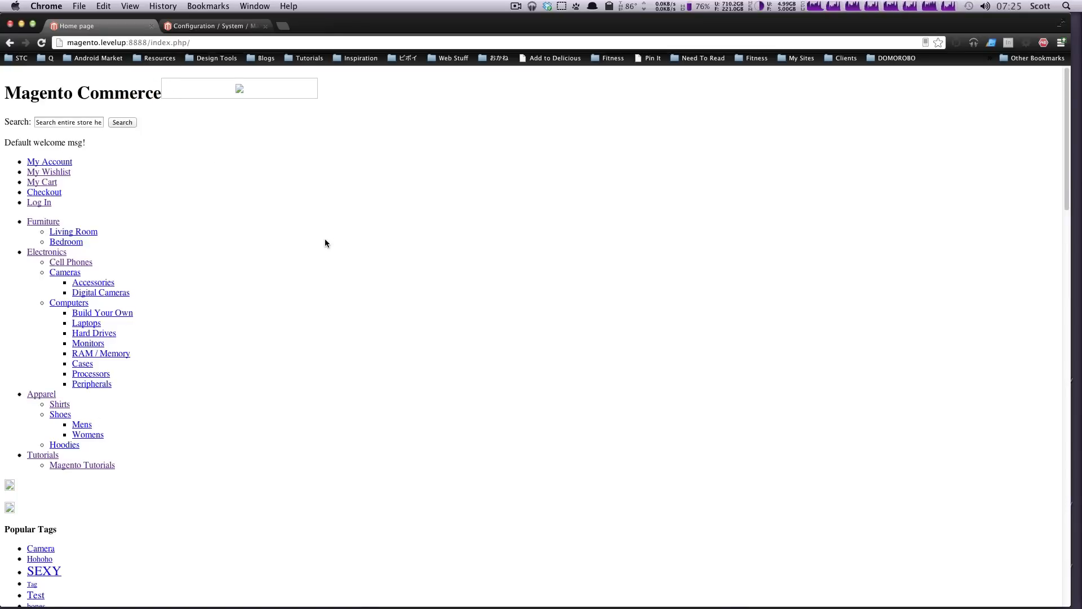
pyautogui.moveTo(351, 237)
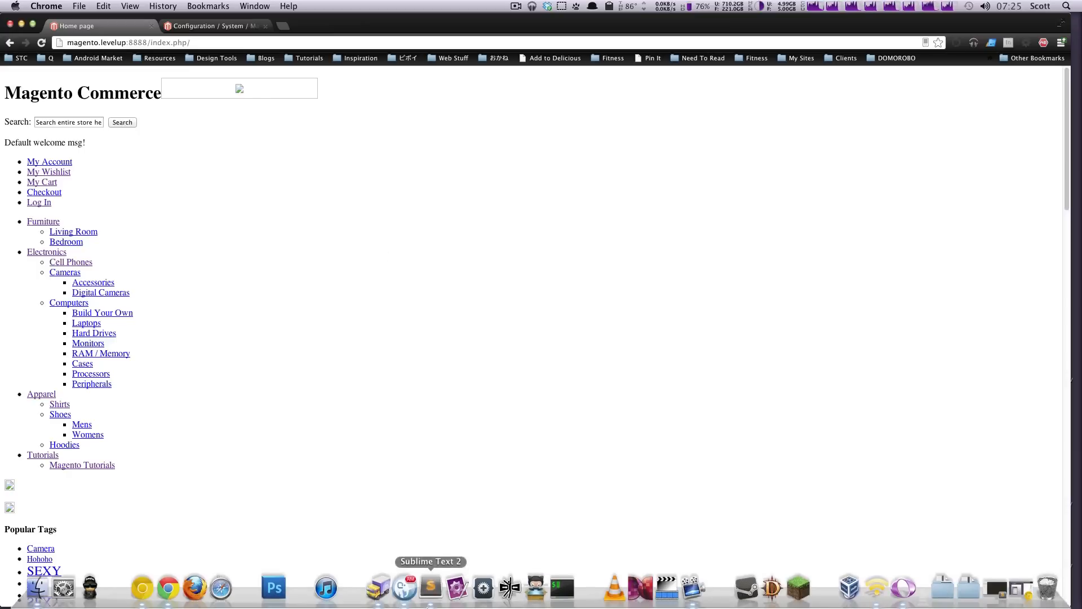
# - Add the levelup skin default folder to Sublime Text's sidebar and close Finder
pyautogui.click(430, 588)
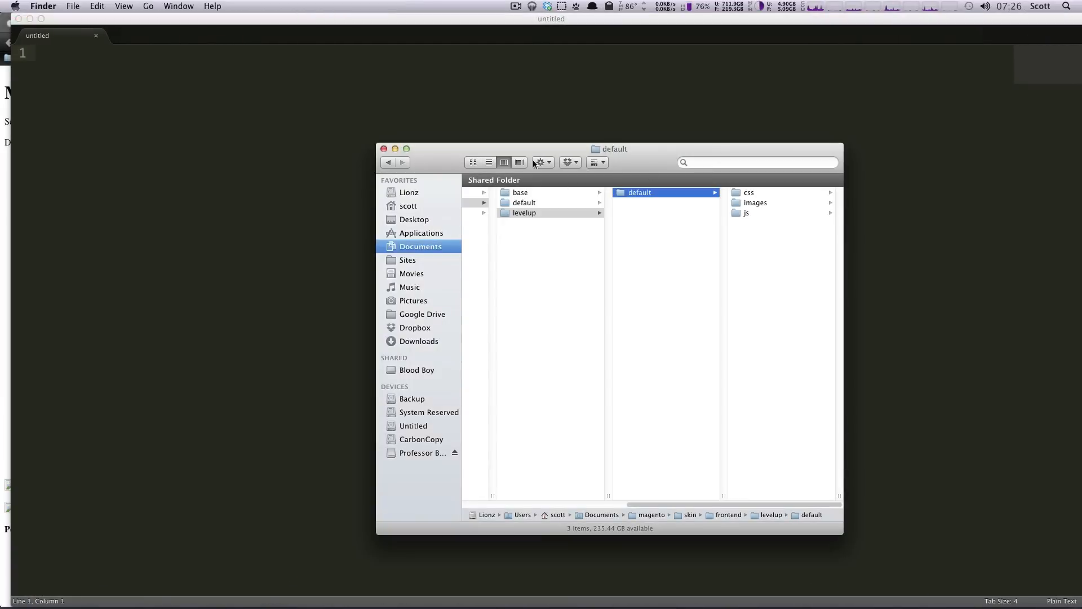
pyautogui.click(524, 212)
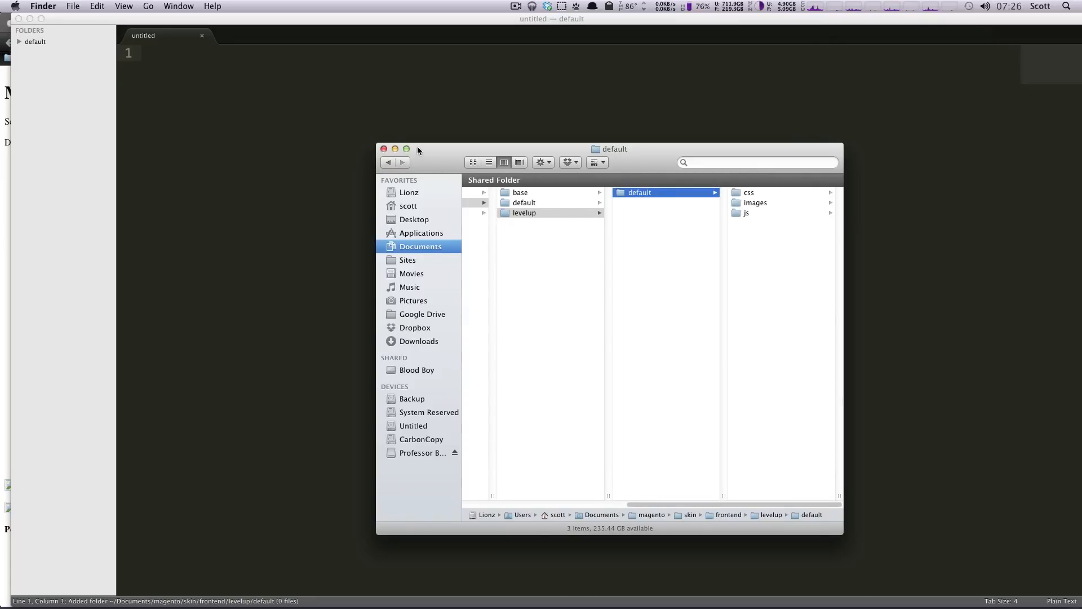
pyautogui.click(384, 149)
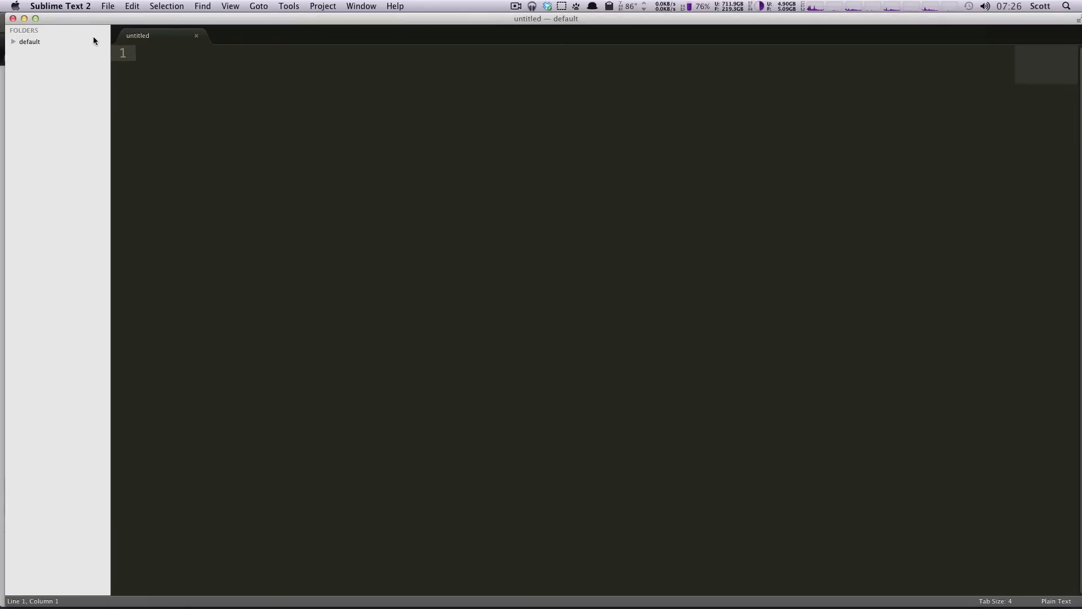
# - Save a new empty file as styles.css in the levelup default skin's css folder
pyautogui.click(29, 41)
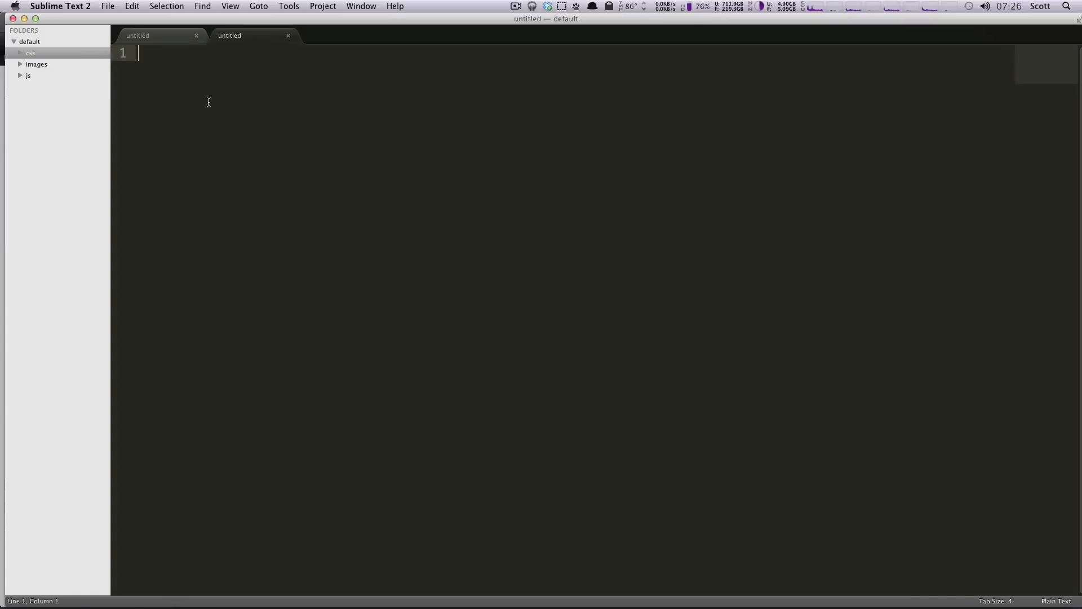
pyautogui.click(288, 35)
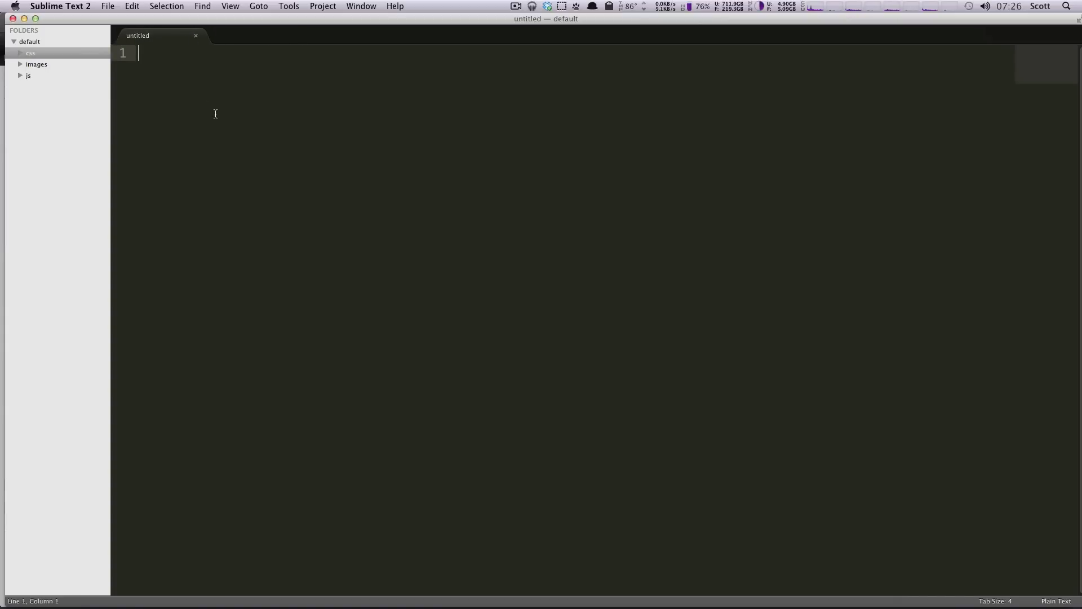
pyautogui.press('cmd+s')
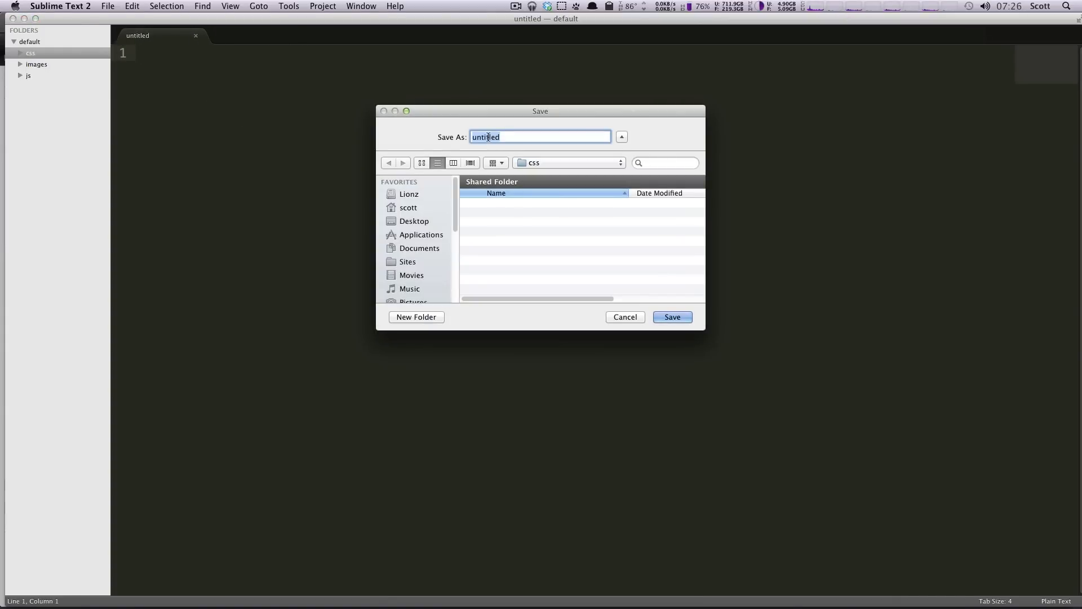
pyautogui.write('styles.')
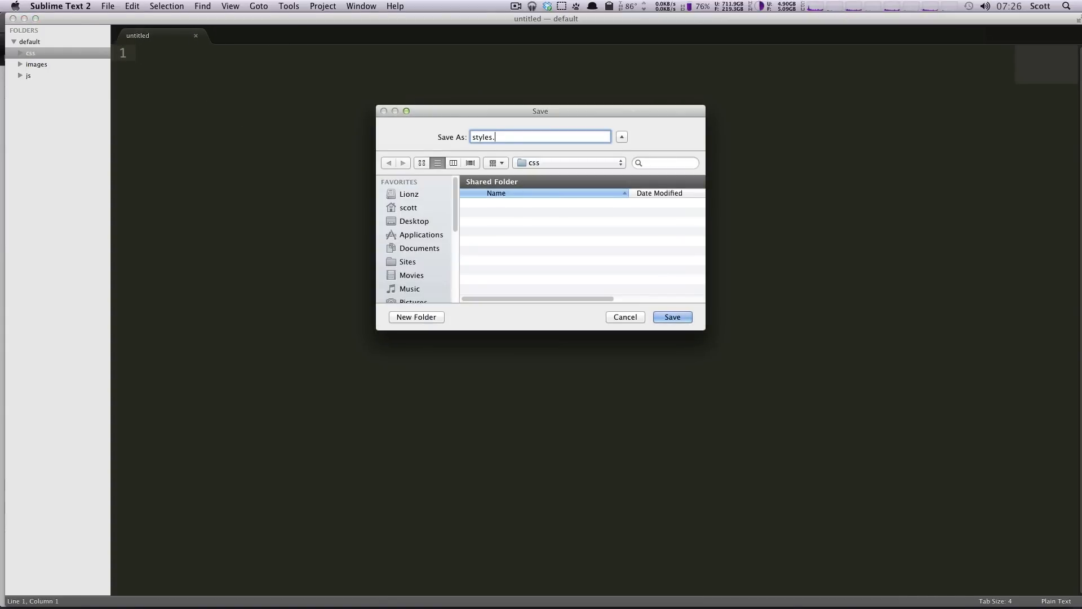
pyautogui.write('css')
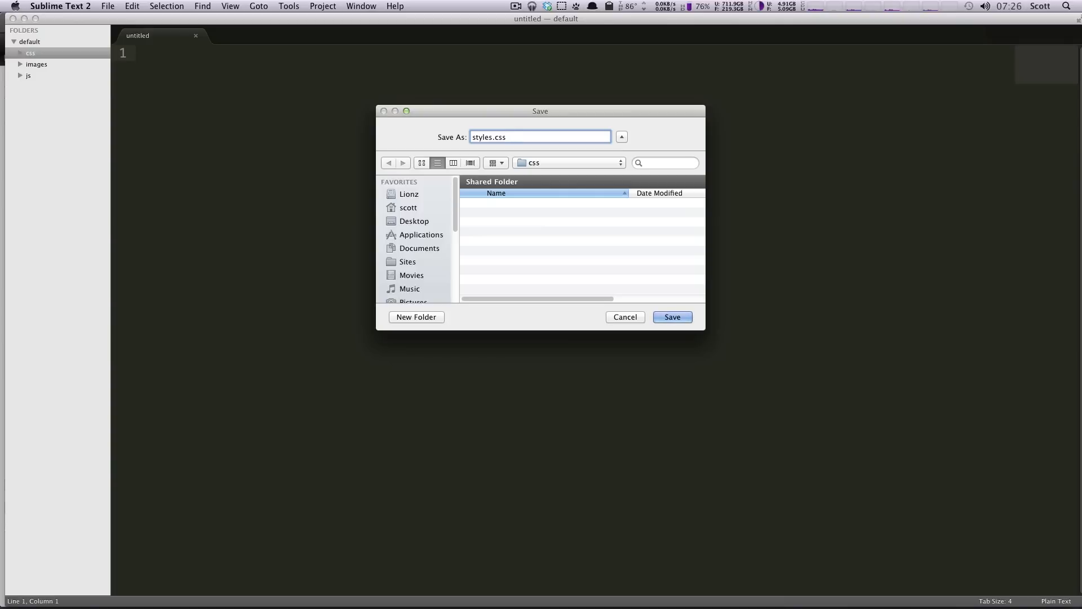
pyautogui.click(670, 316)
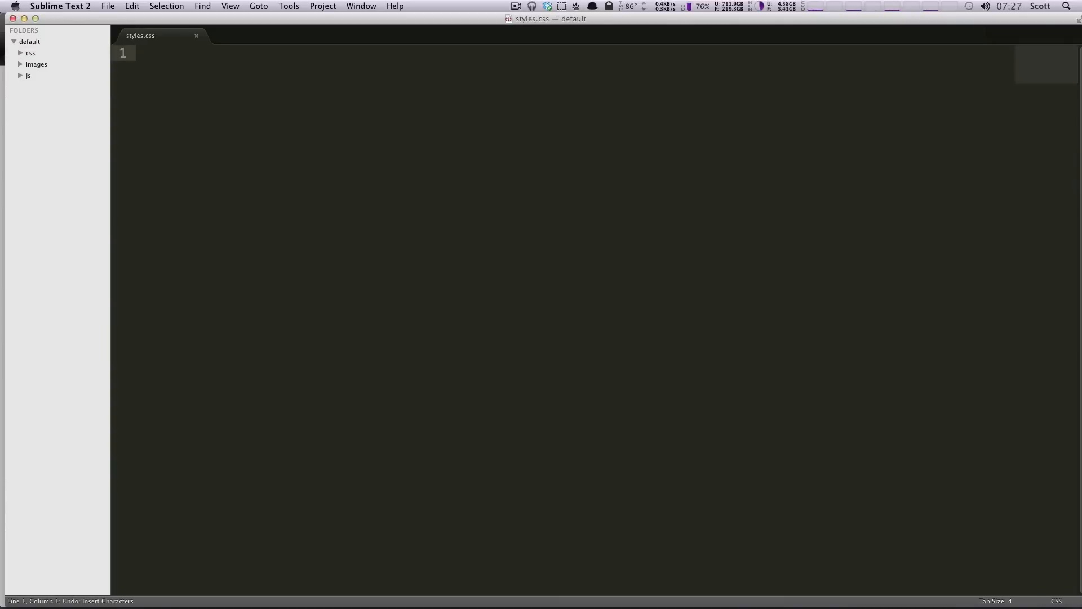
# - Add a body rule with background-color #524763 in styles.css and check the purple storefront
pyautogui.write('body {')
pyautogui.write('background-color:')
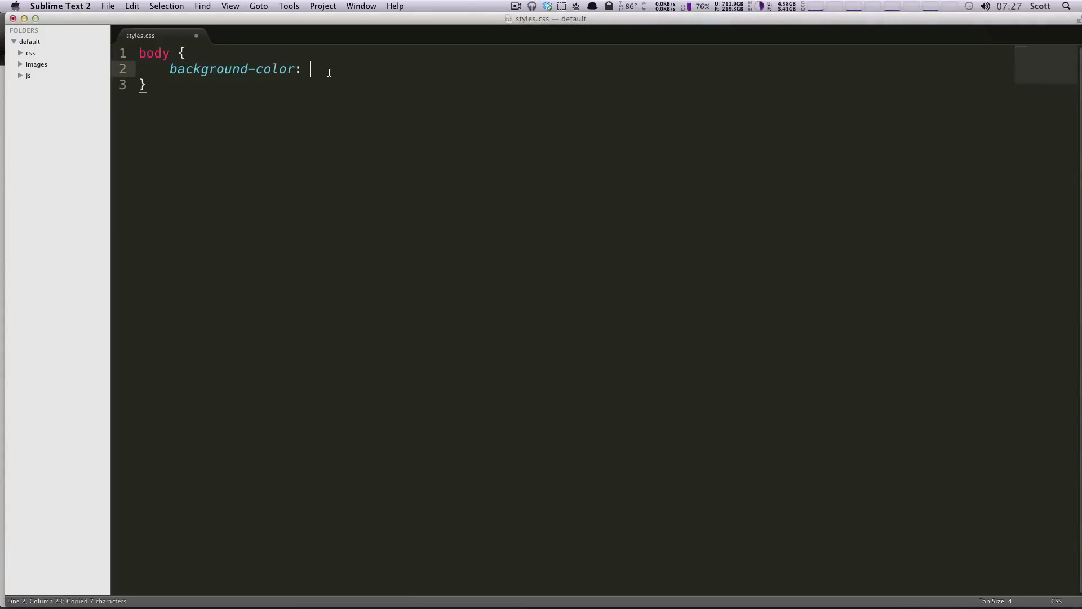
pyautogui.write('#524763')
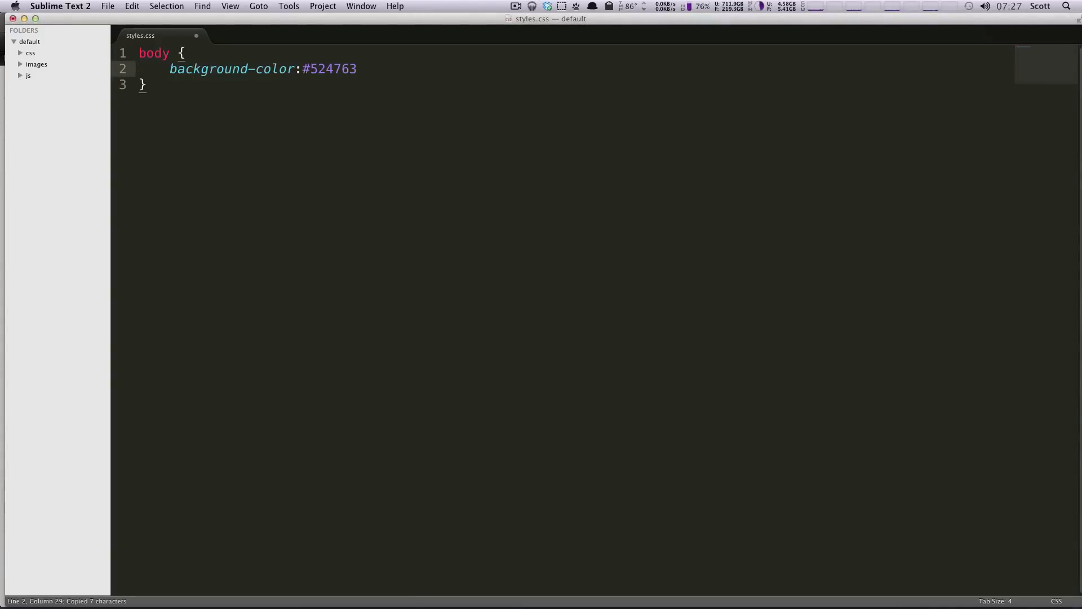
pyautogui.write(';')
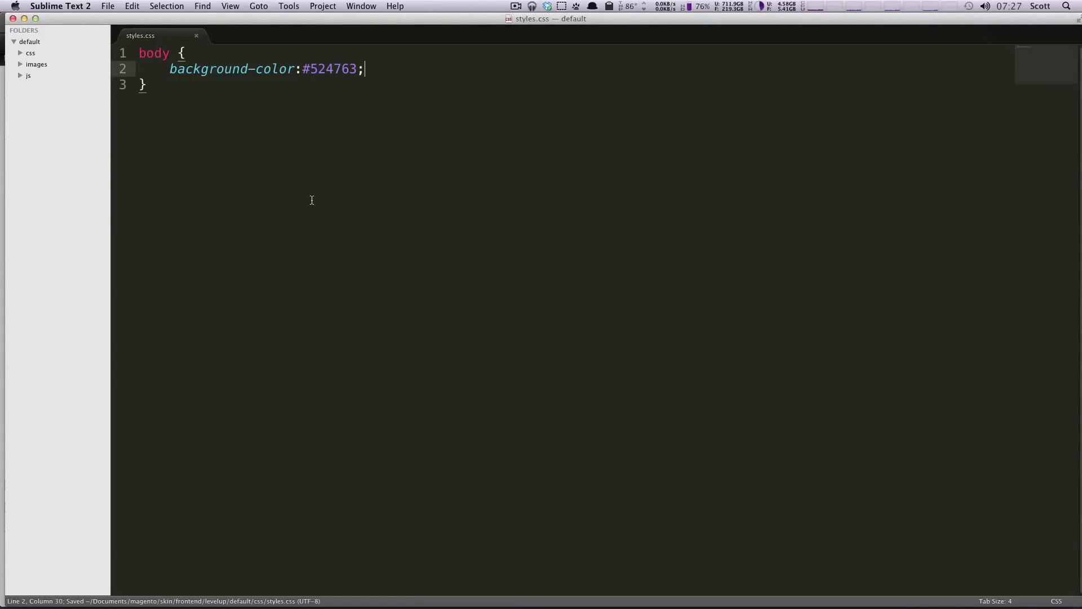
pyautogui.press('cmd+tab')
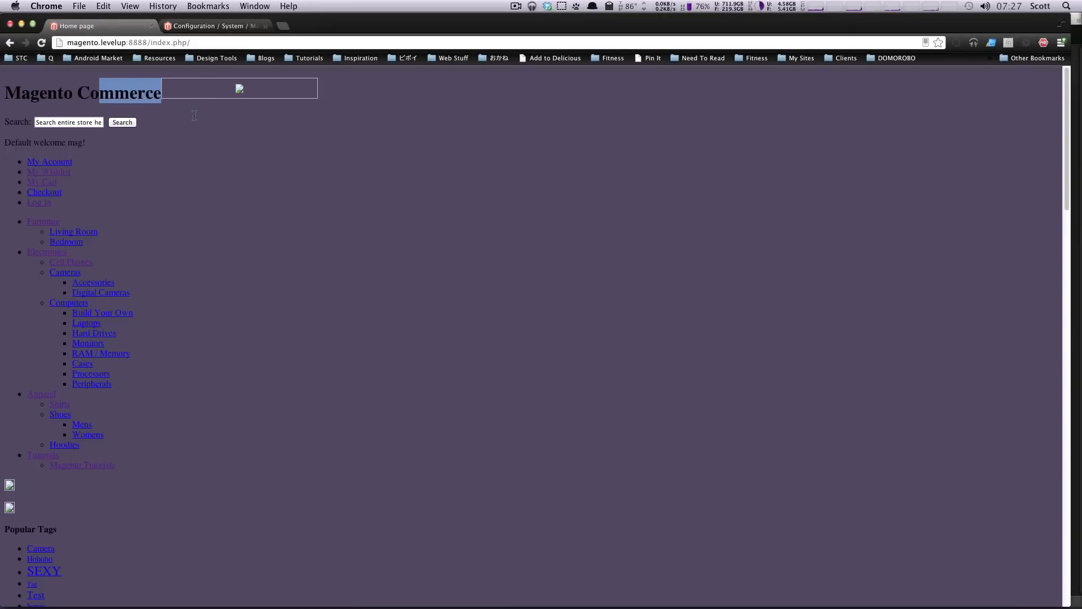
pyautogui.click(446, 380)
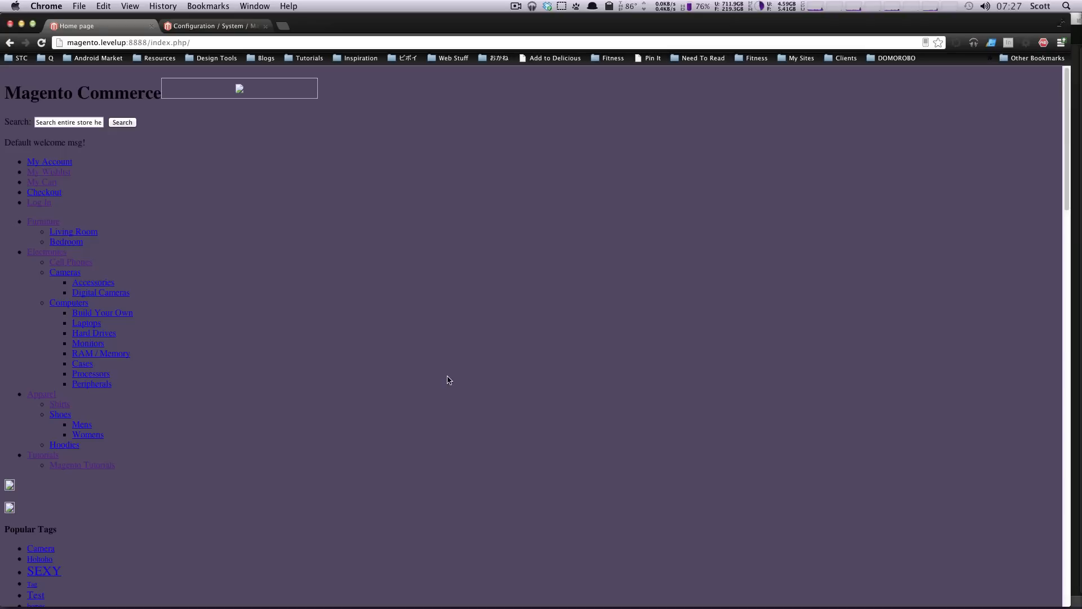